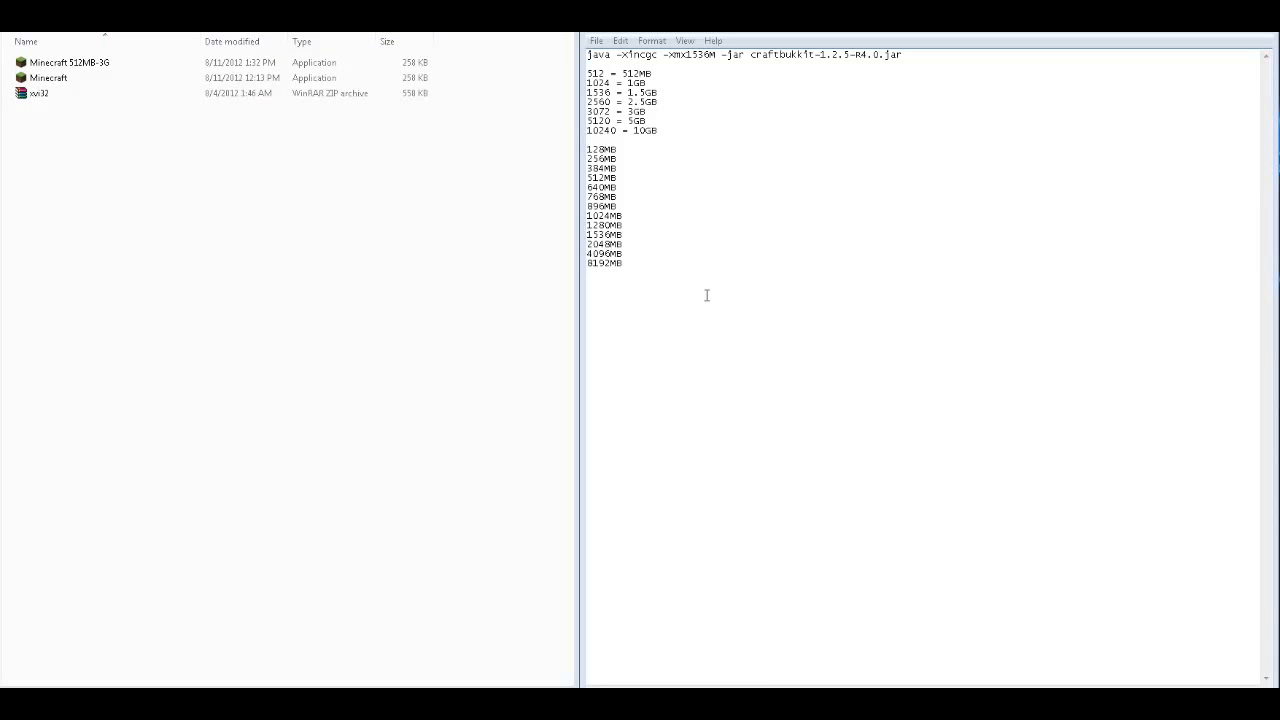
mouse_move(531, 262)
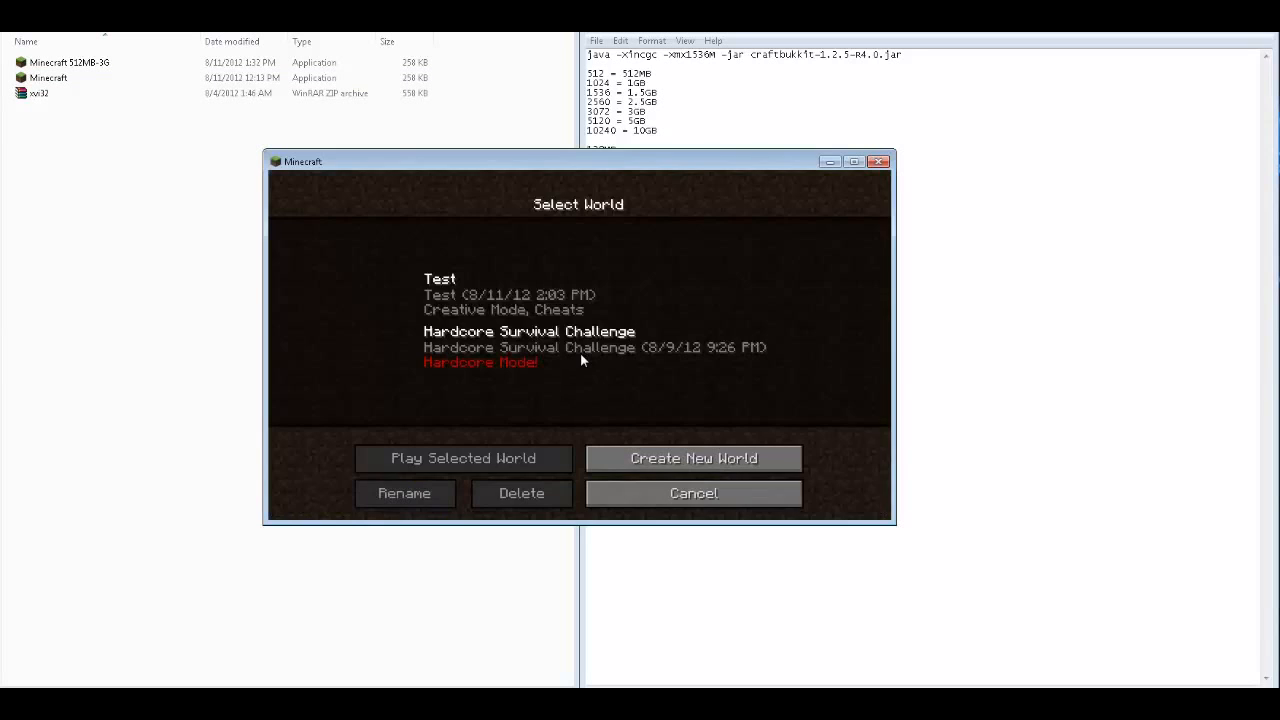
- Load the selected saved world, then pause to the game menu
left_click(463, 458)
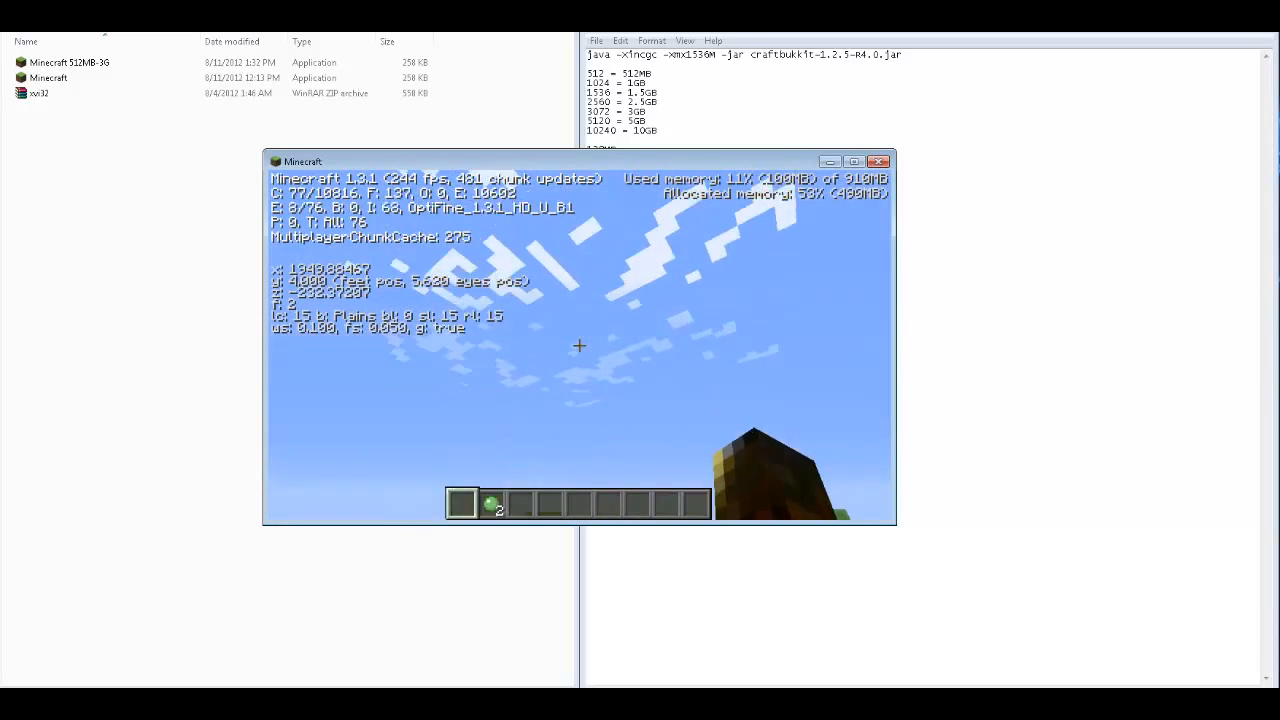
key("Escape")
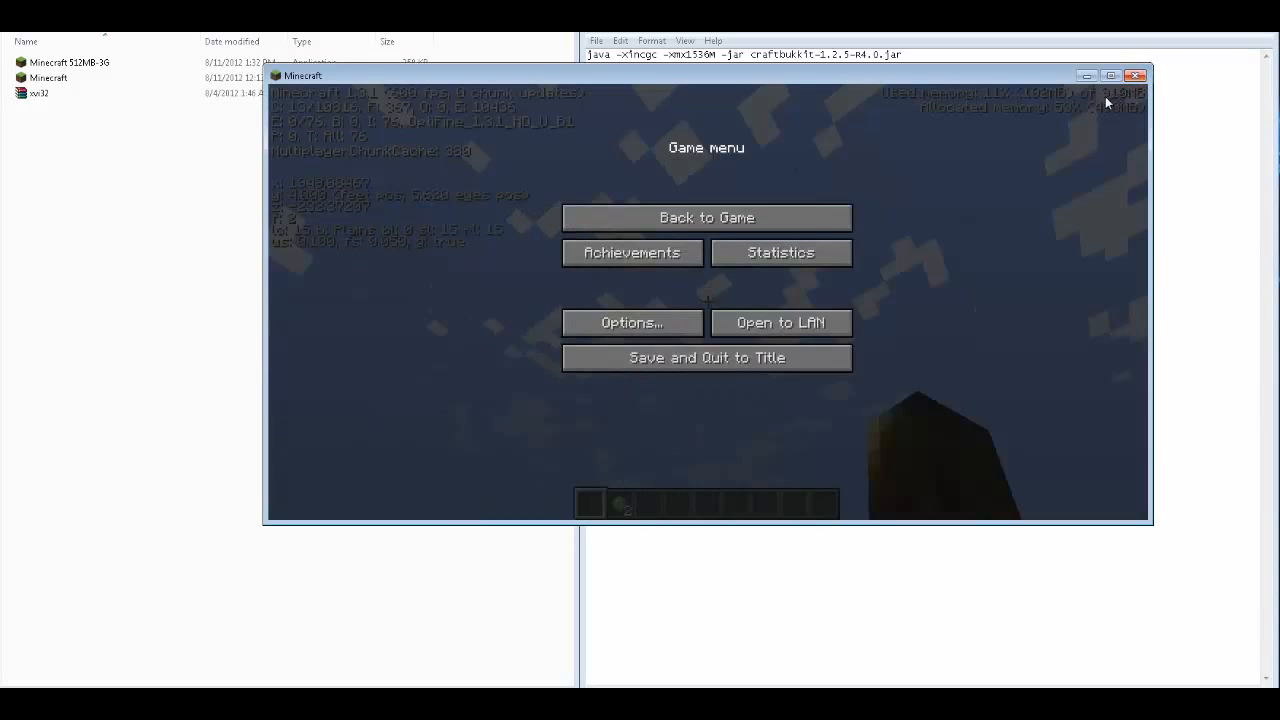
mouse_move(830, 287)
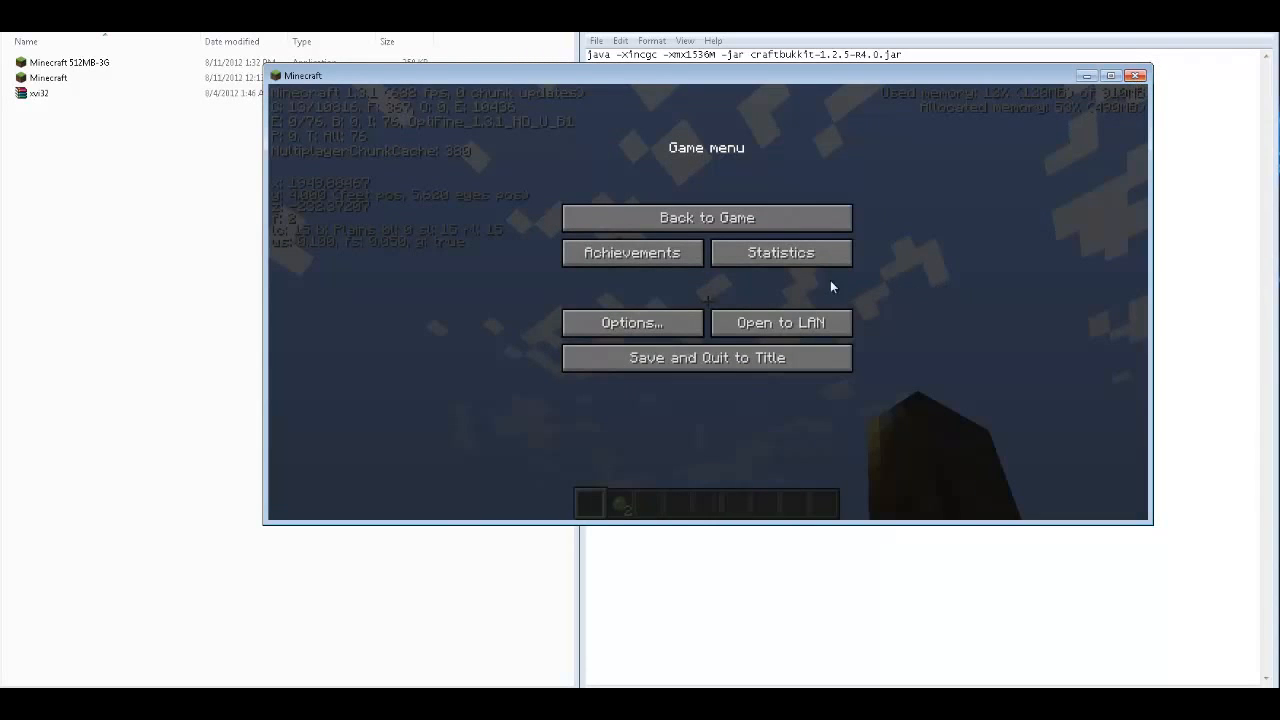
mouse_move(408, 291)
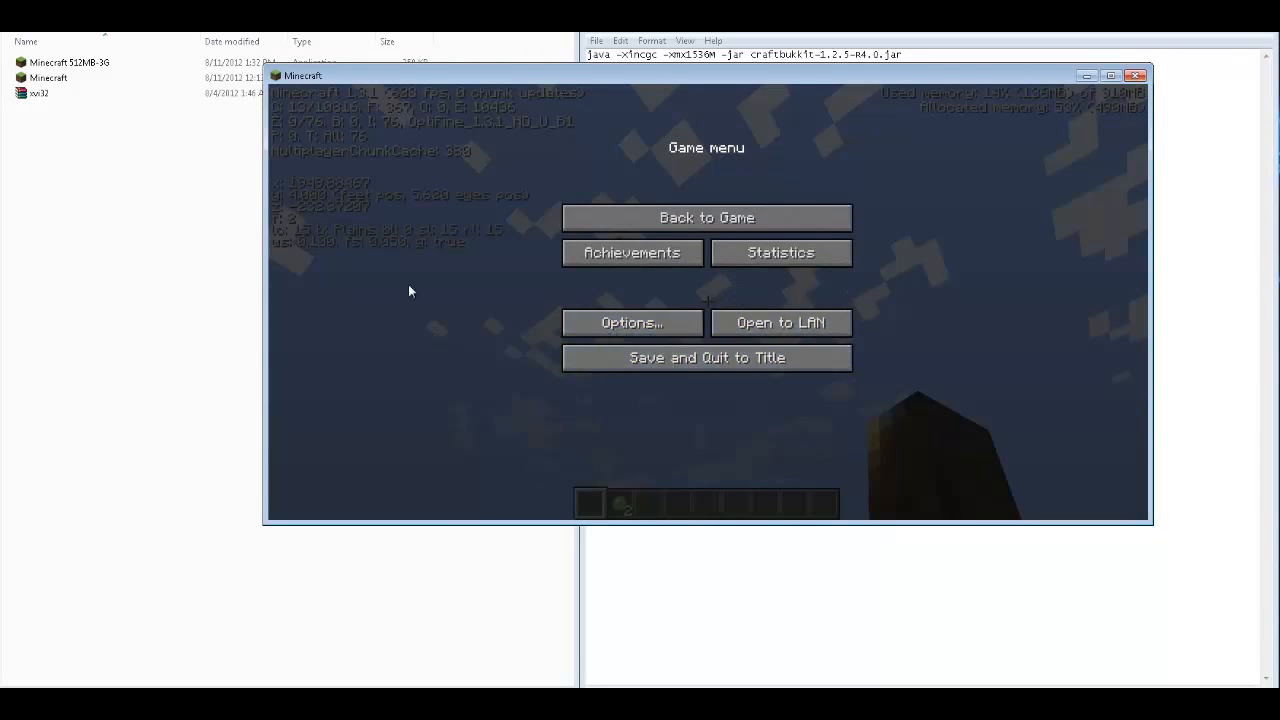
mouse_move(706, 357)
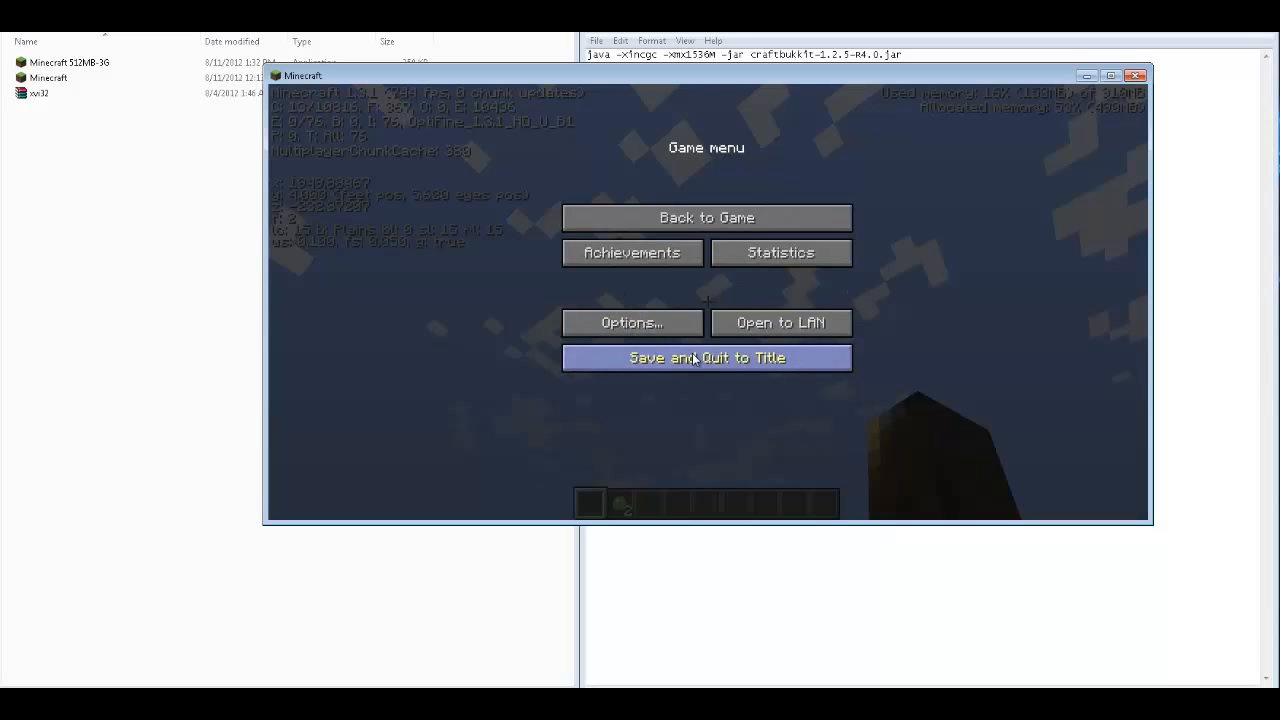
- Save and quit to the title, then scroll the texture pack list toward Sphax PureBDCraft 512x
left_click(780, 322)
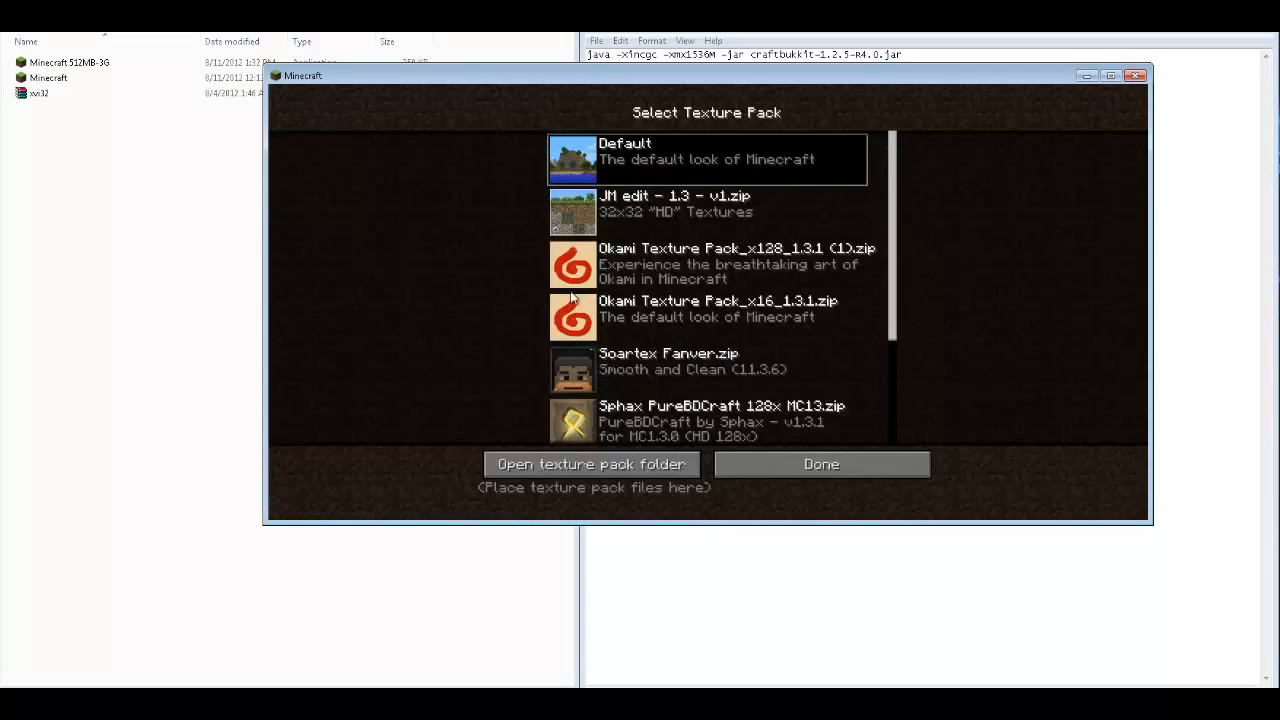
scroll("down", 3)
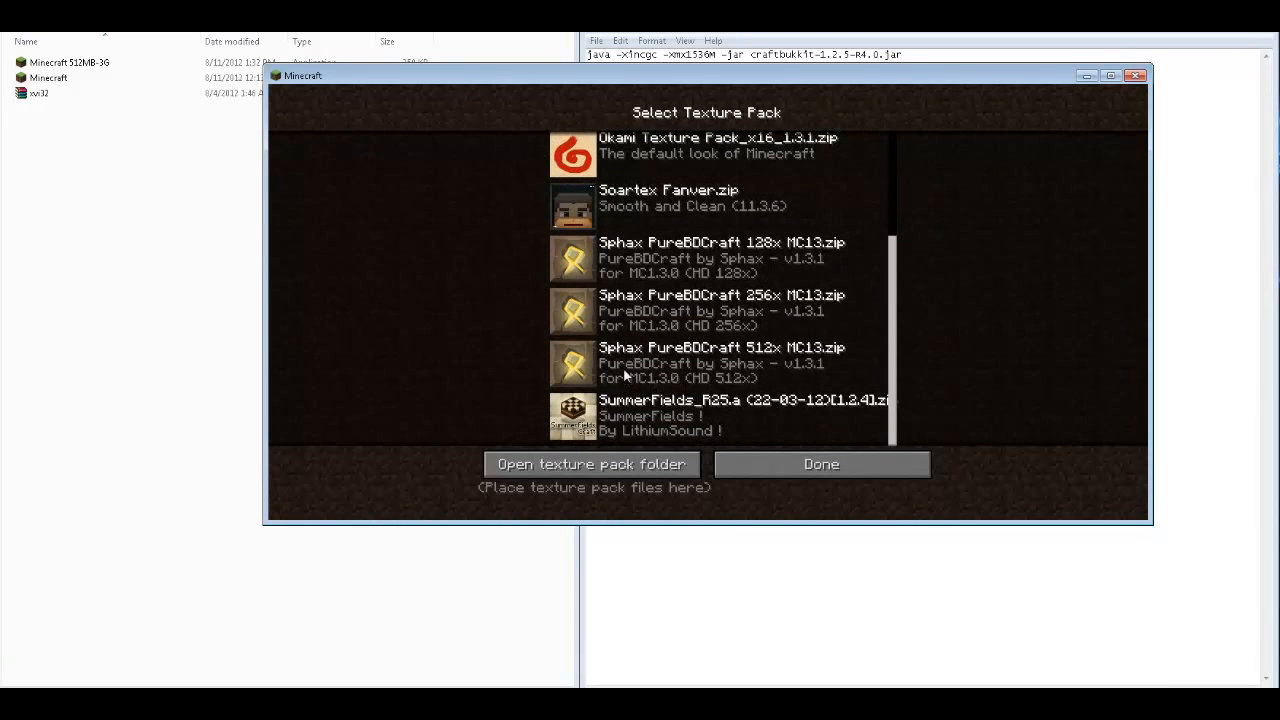
mouse_move(628, 370)
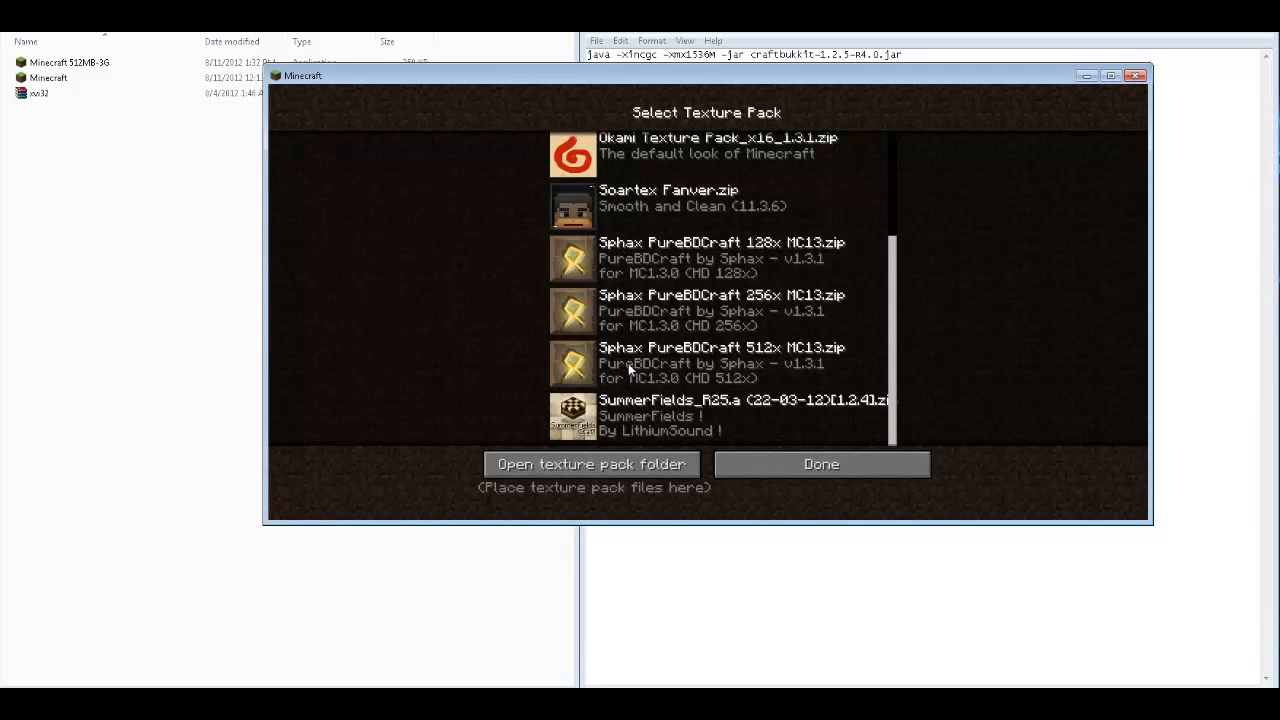
mouse_move(703, 363)
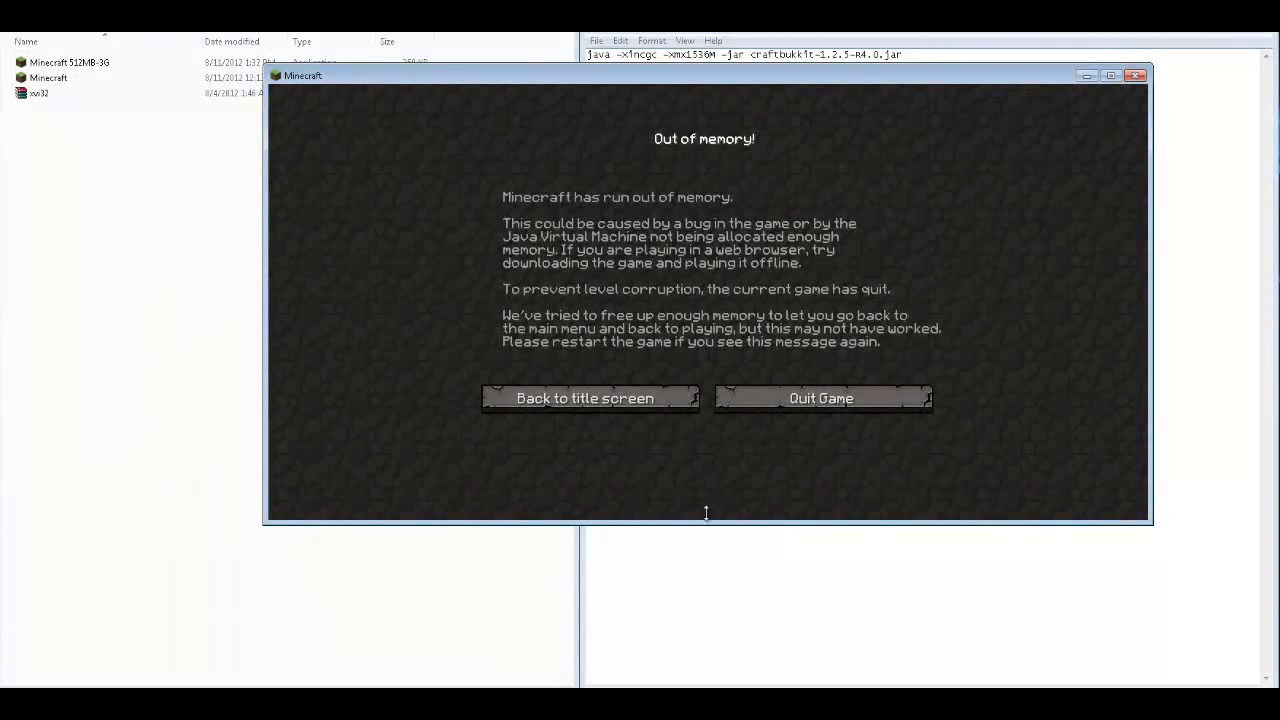
mouse_move(497, 162)
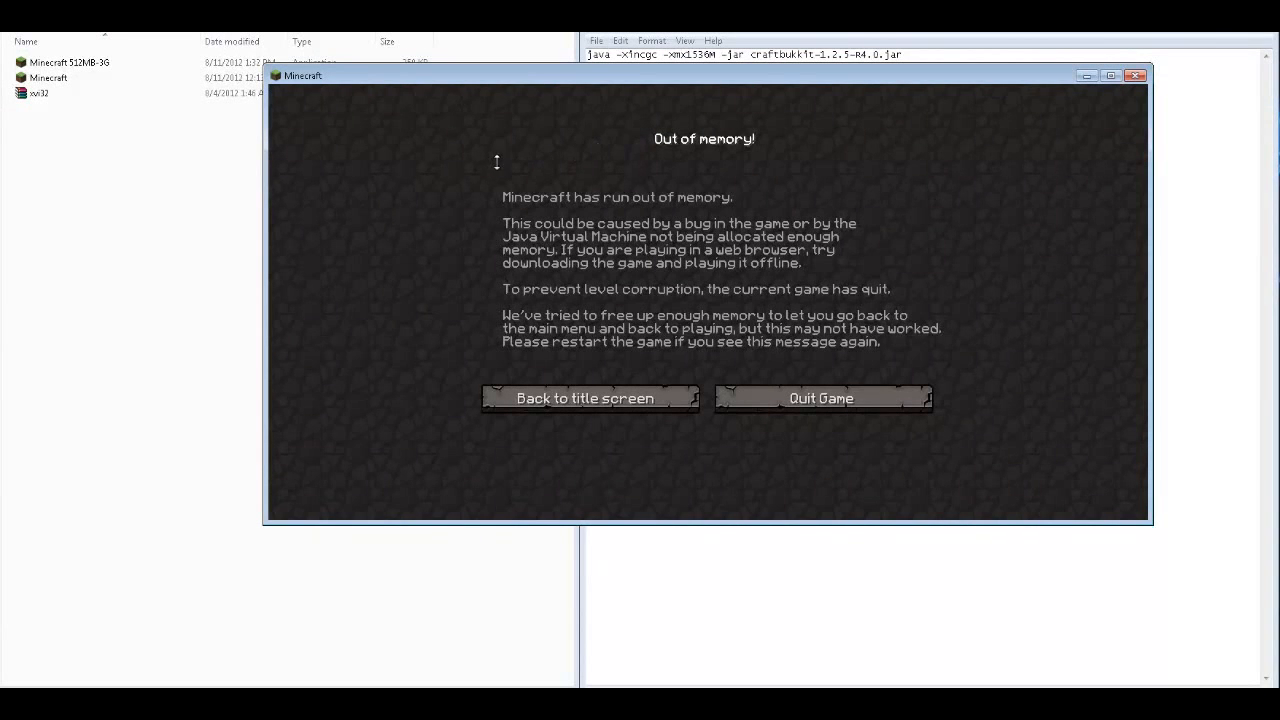
mouse_move(690, 152)
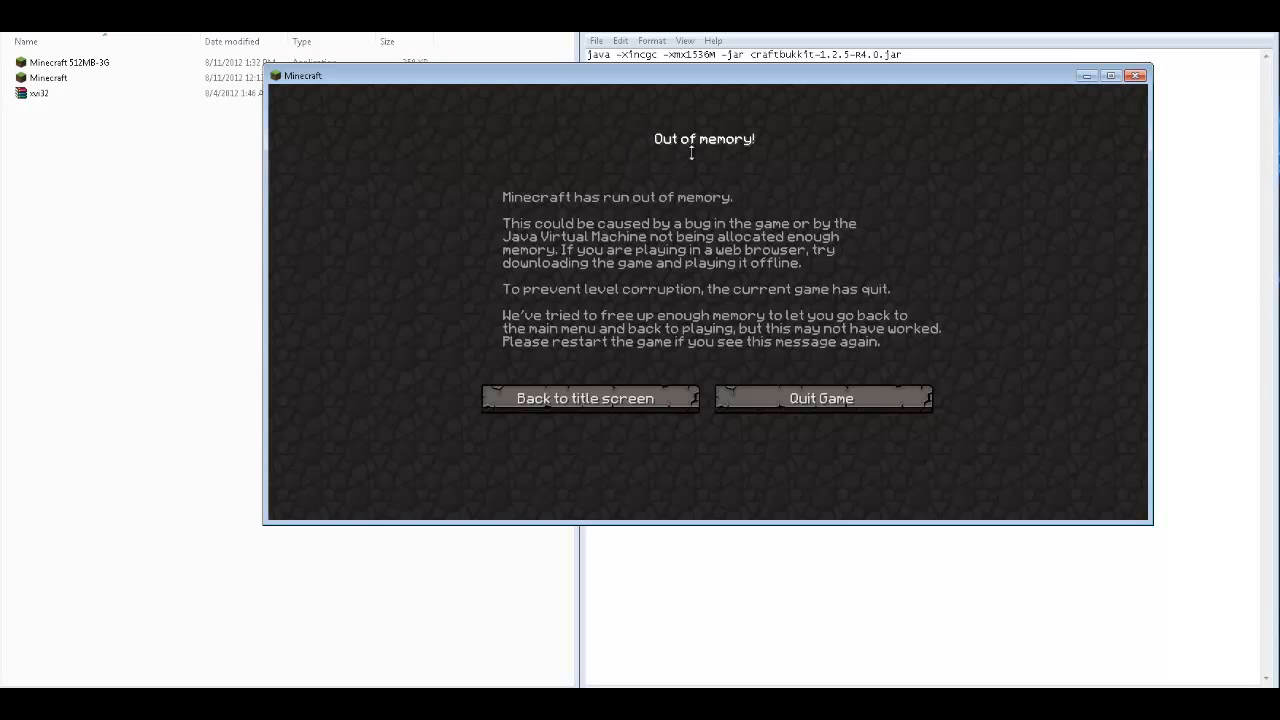
mouse_move(669, 163)
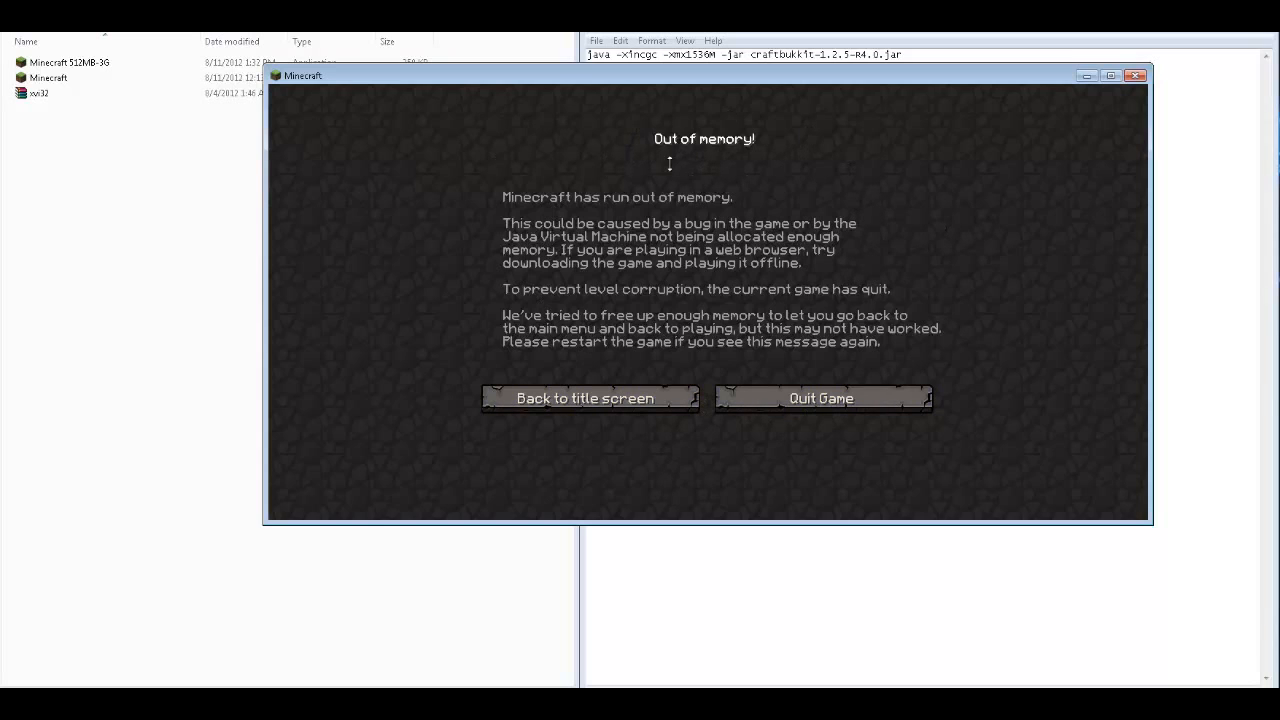
mouse_move(483, 216)
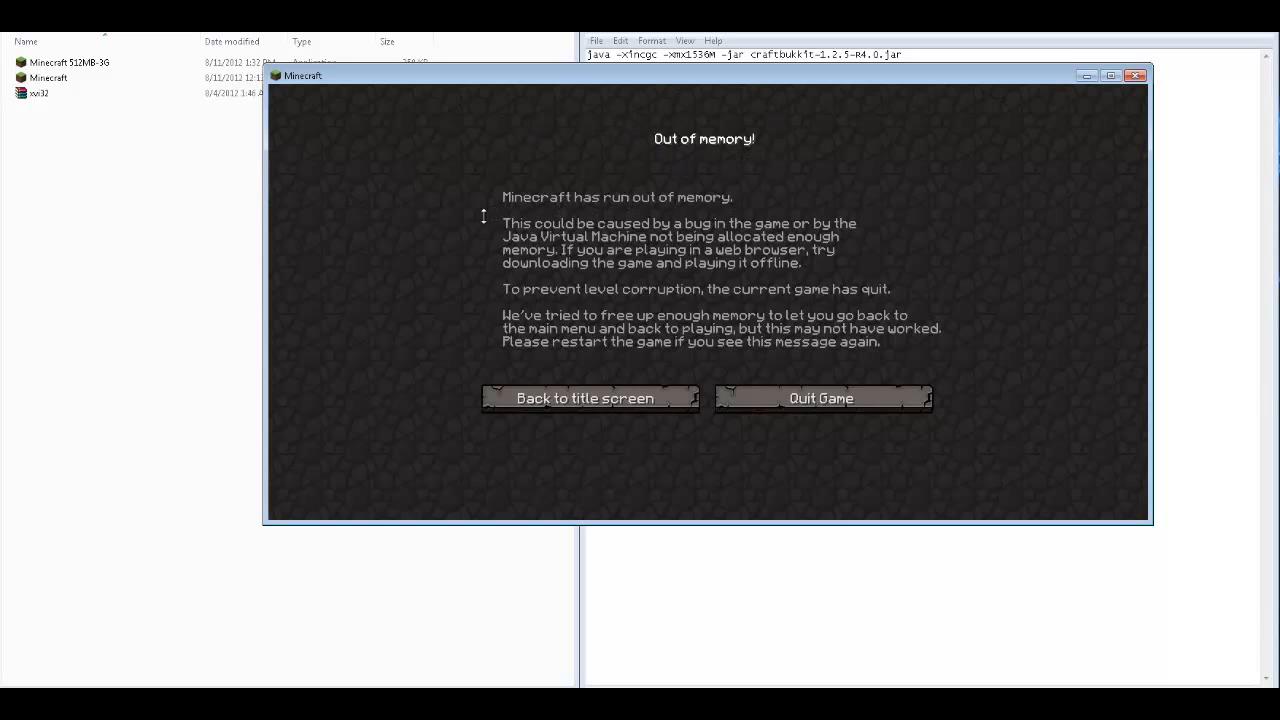
mouse_move(470, 285)
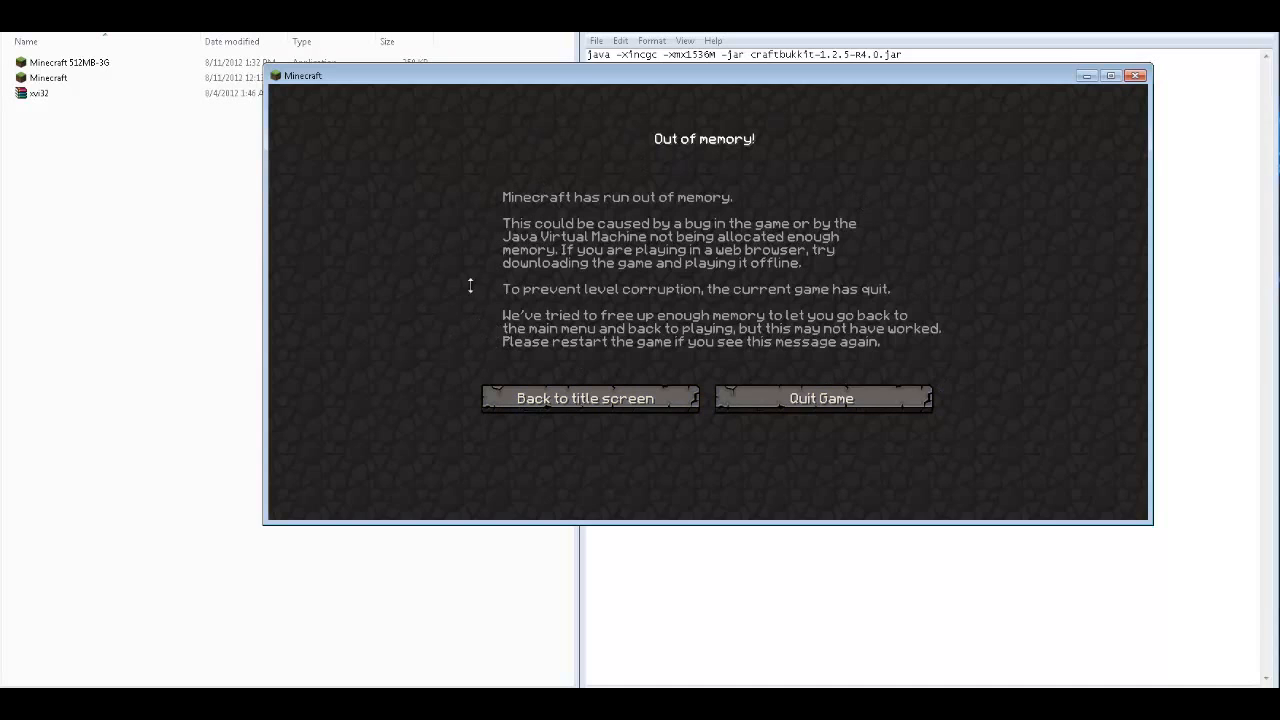
mouse_move(821, 398)
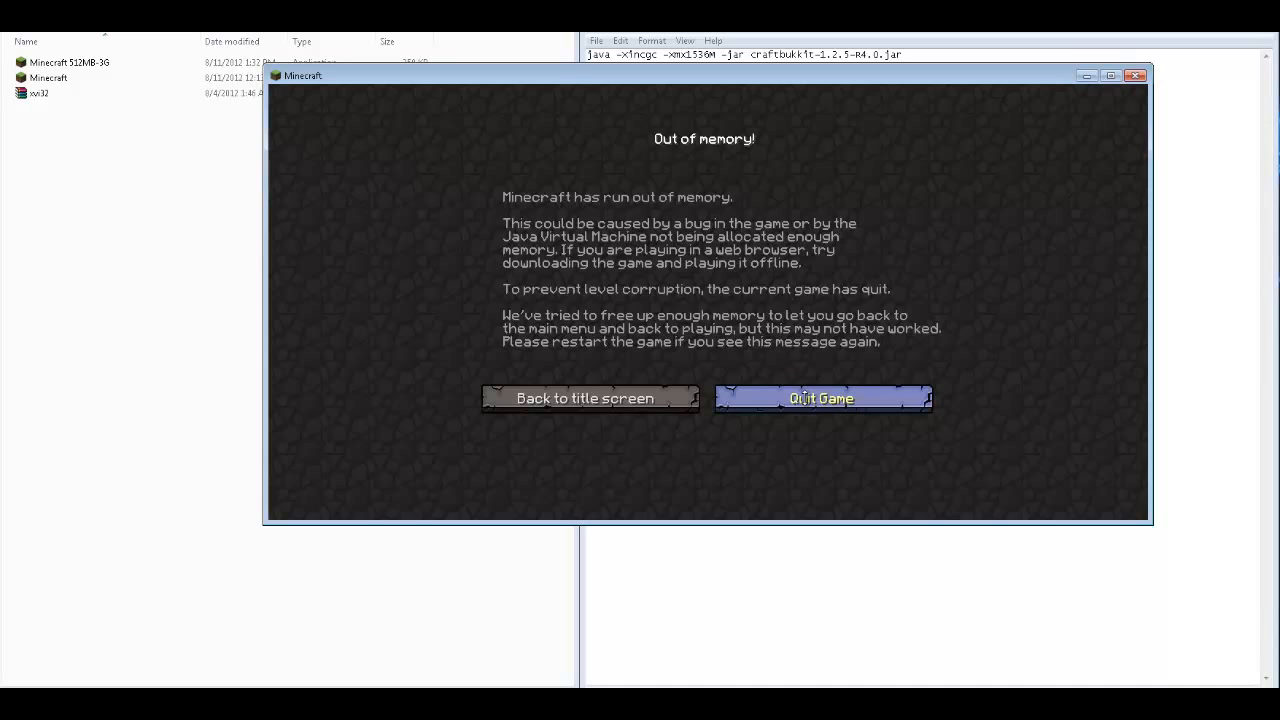
- Quit Minecraft from the Out of memory screen
left_click(820, 398)
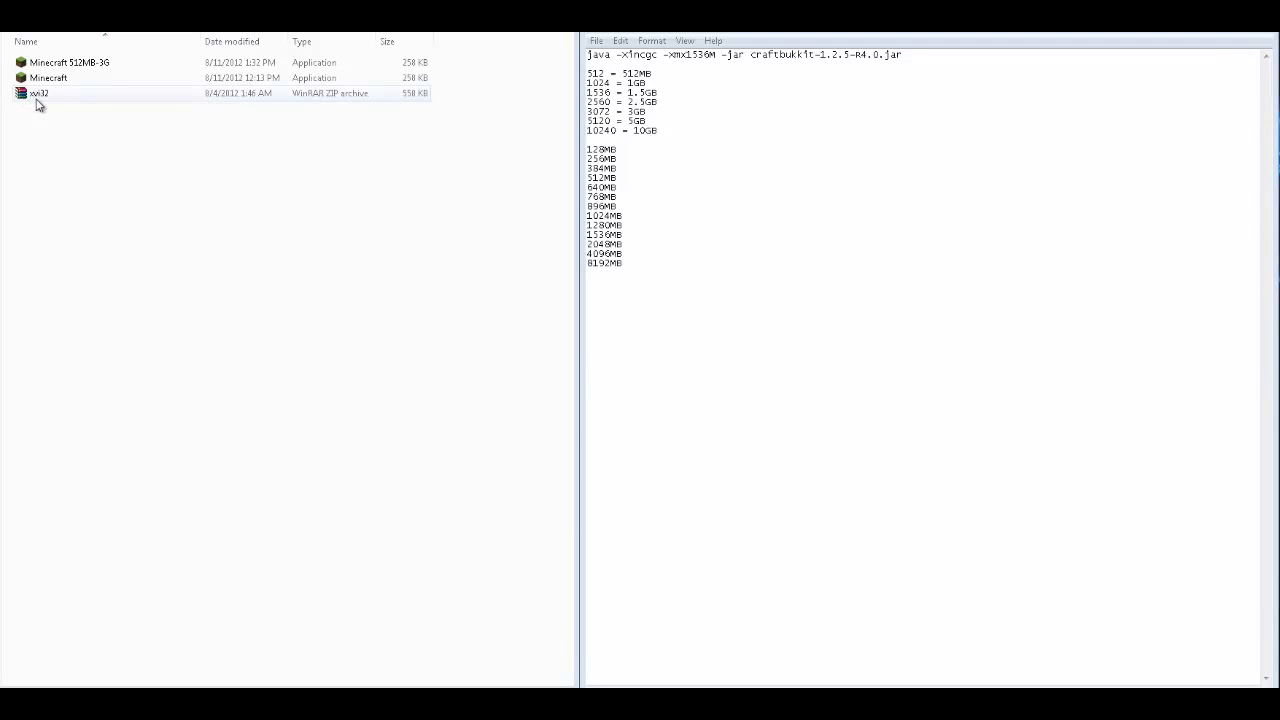
mouse_move(44, 106)
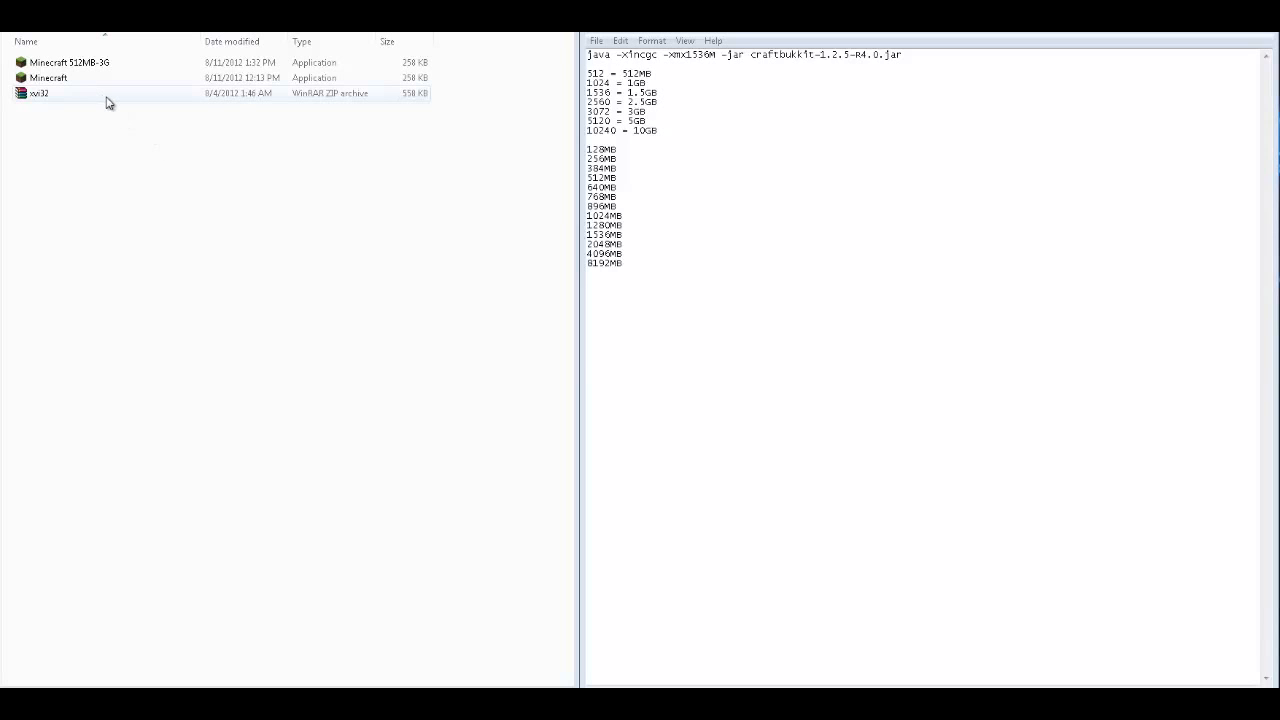
mouse_move(63, 110)
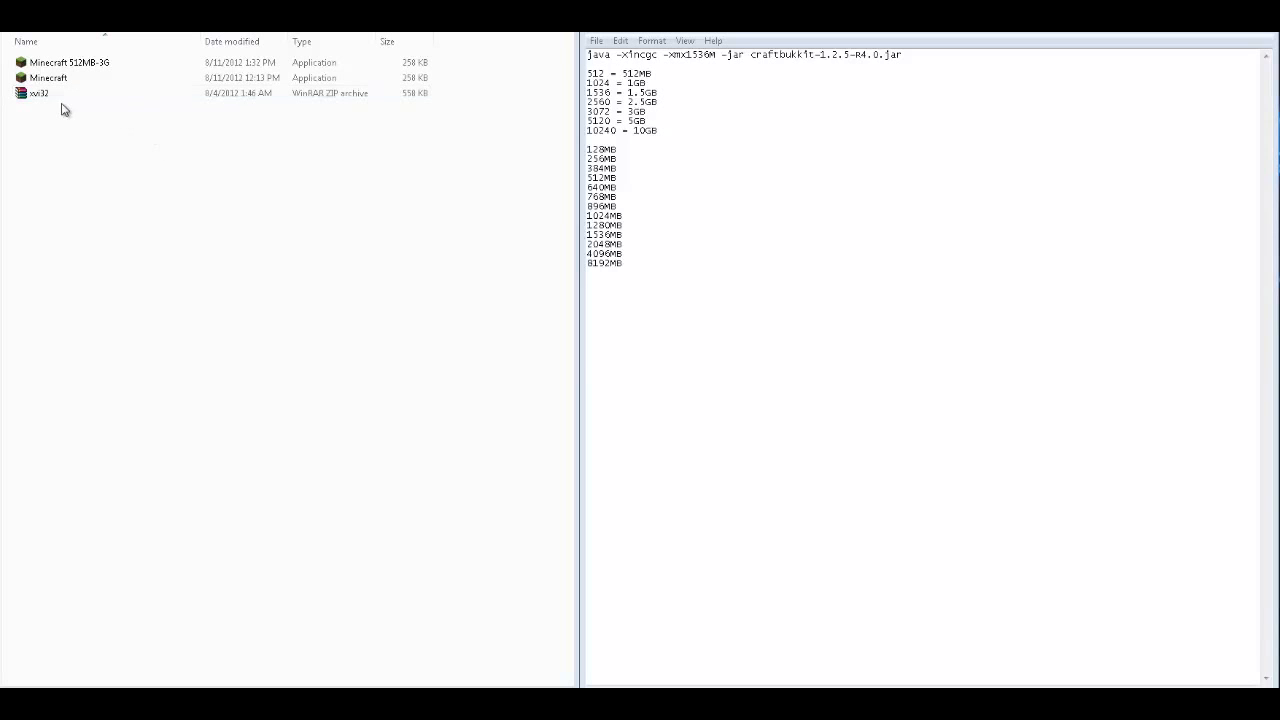
left_click(40, 93)
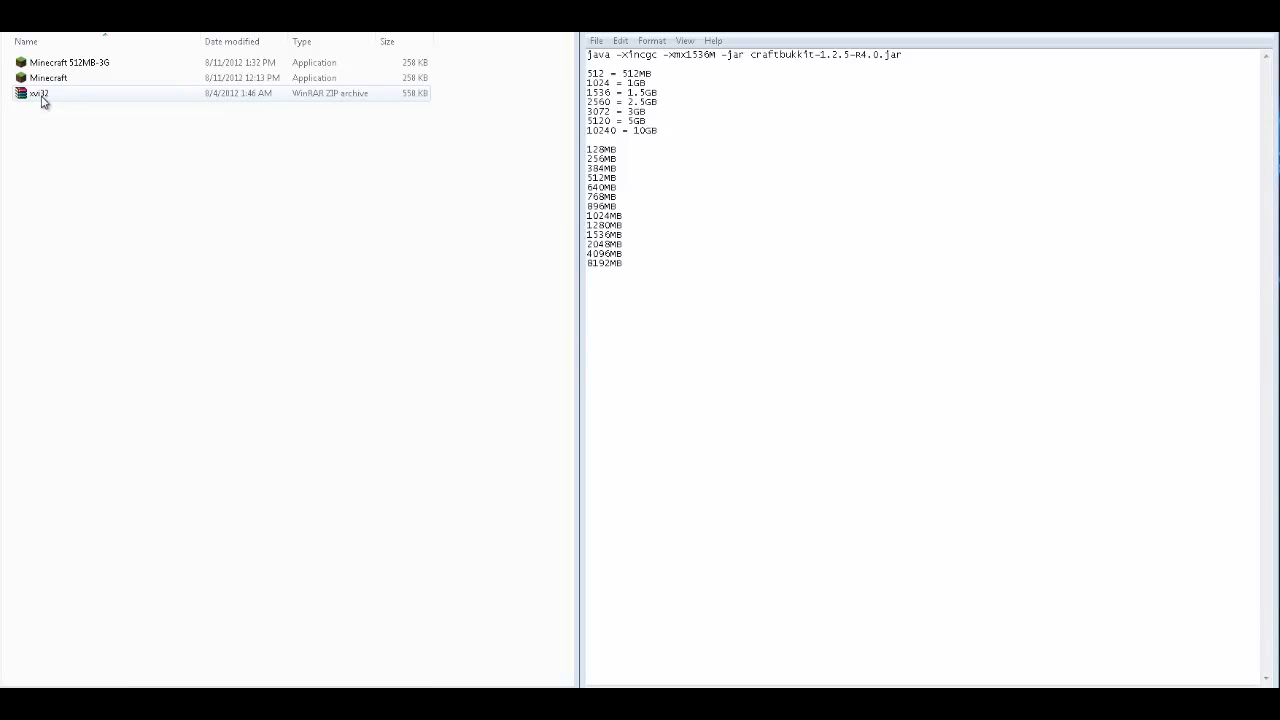
mouse_move(70, 95)
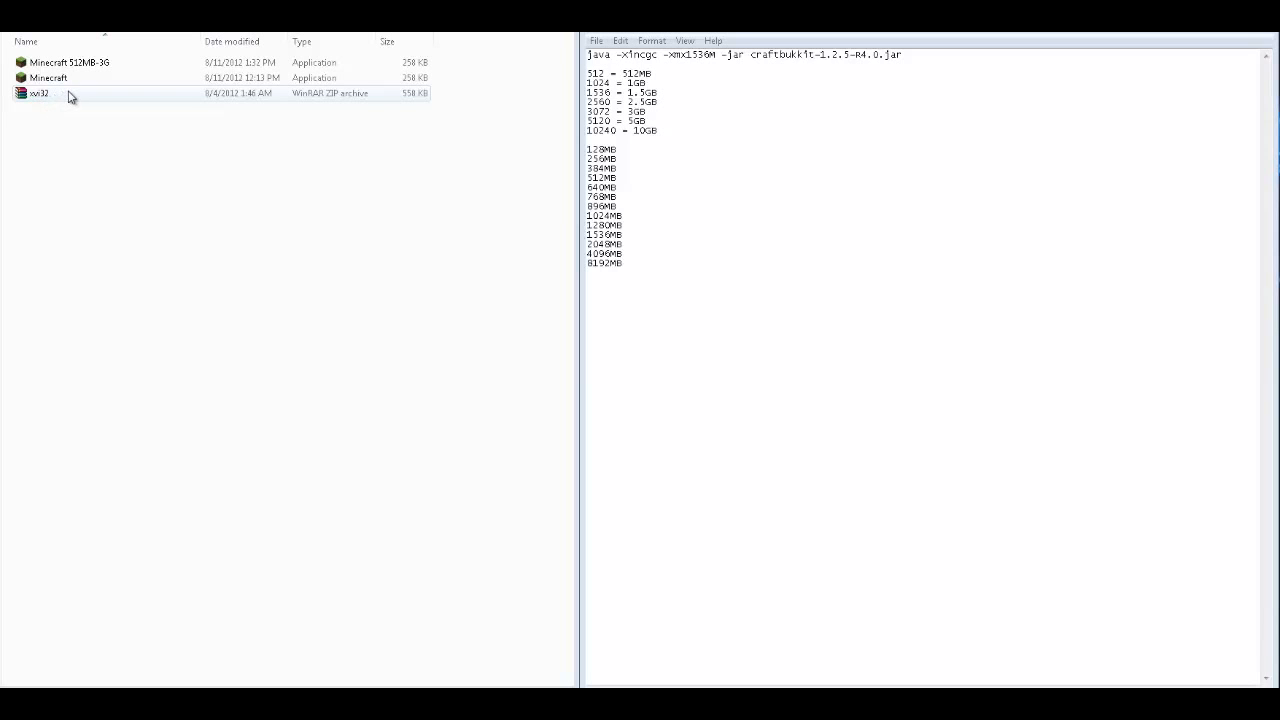
mouse_move(75, 102)
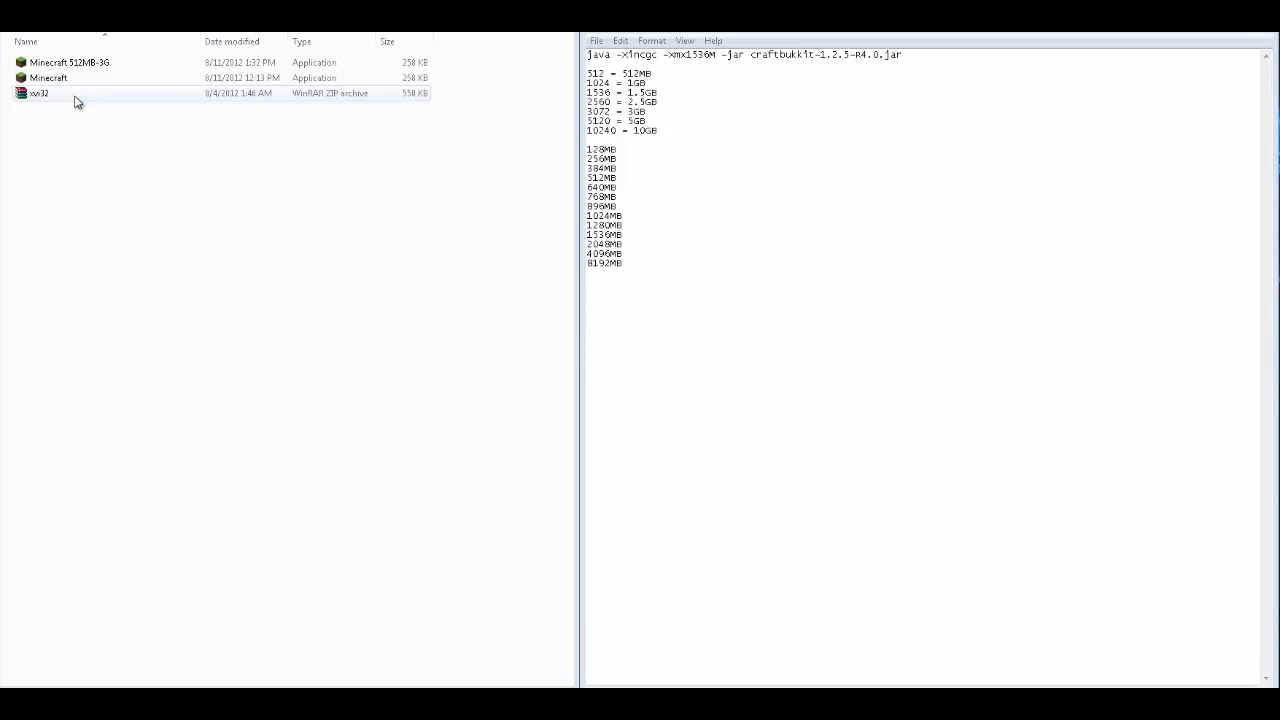
- Open xvi32.zip in WinRAR and run XVI32.exe from the archive
double_click(40, 93)
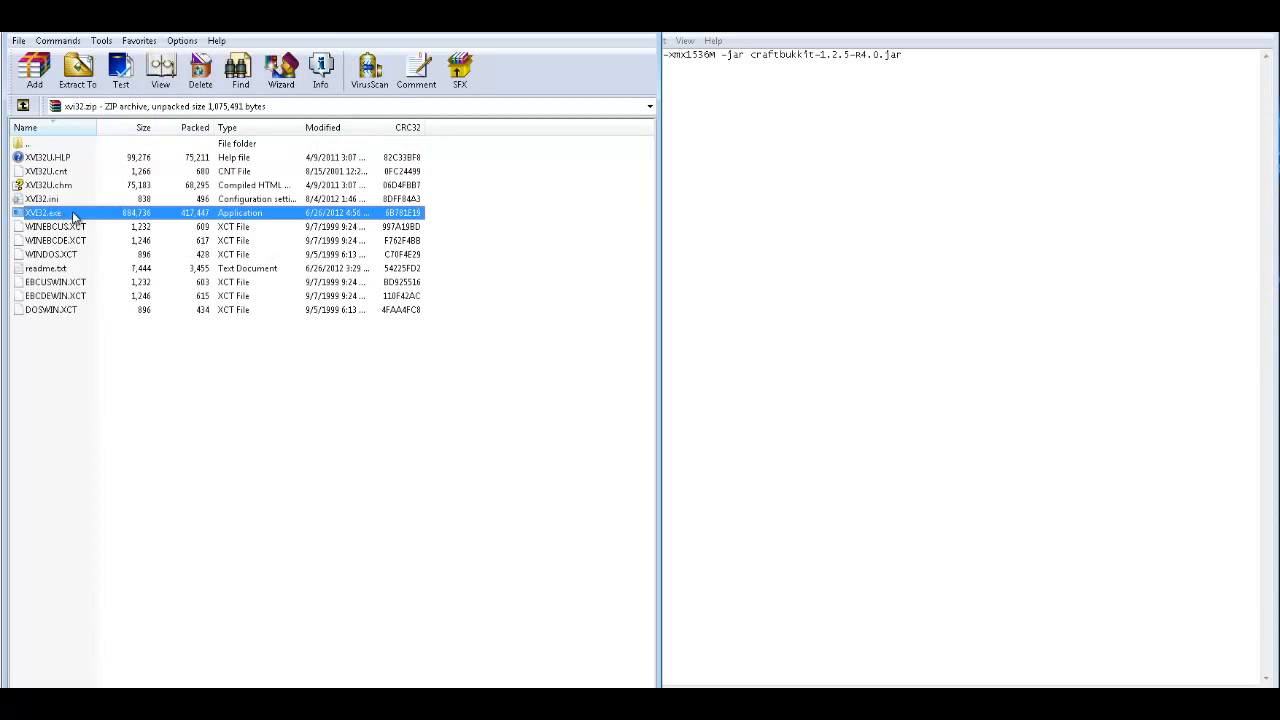
mouse_move(220, 215)
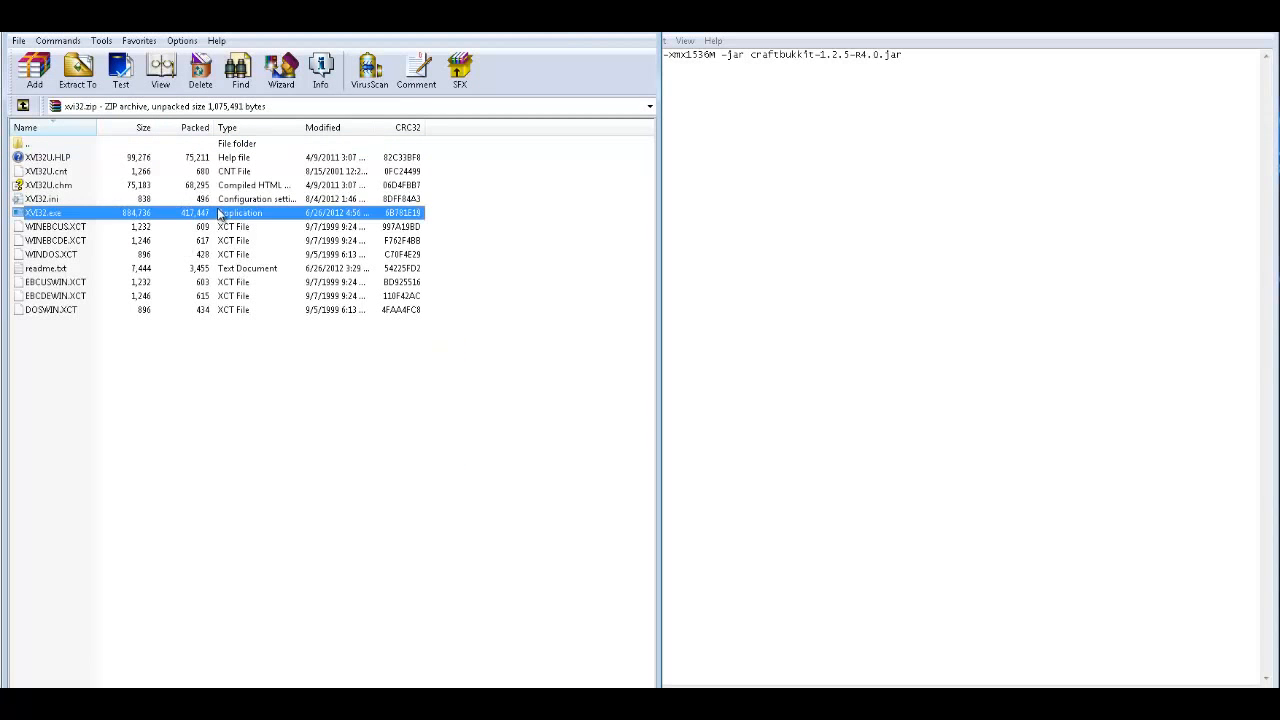
double_click(44, 213)
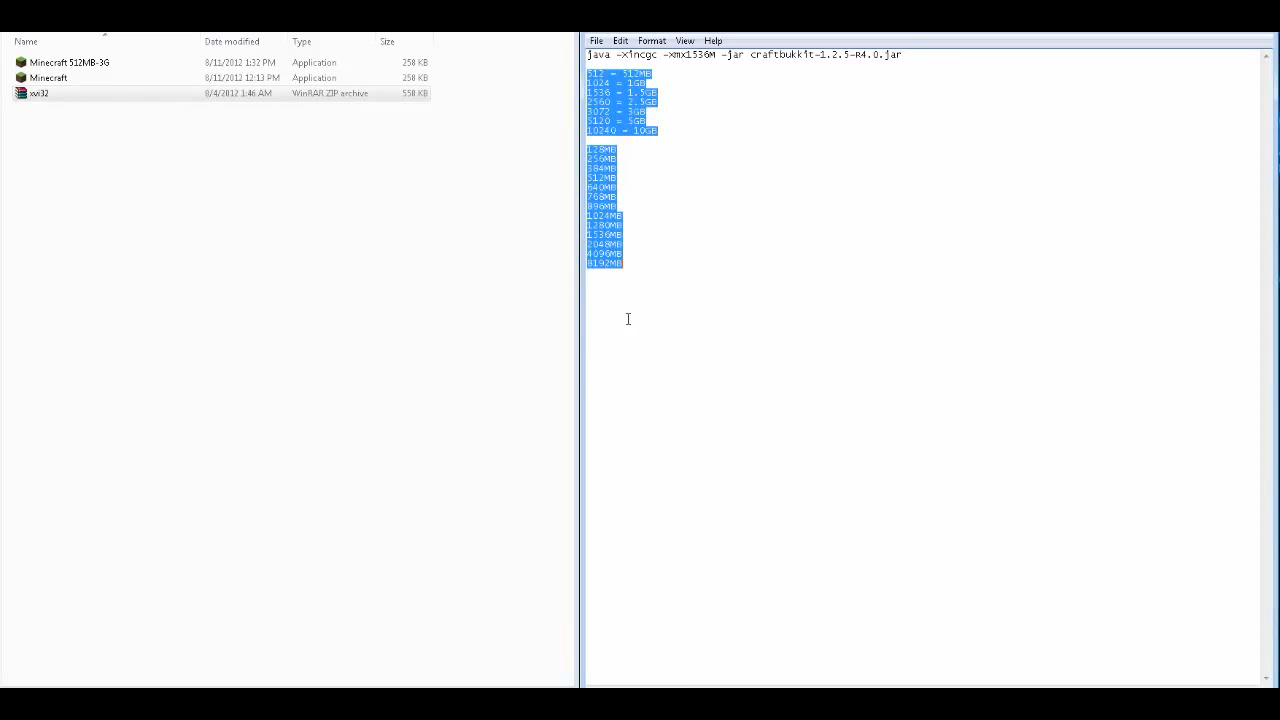
mouse_move(645, 308)
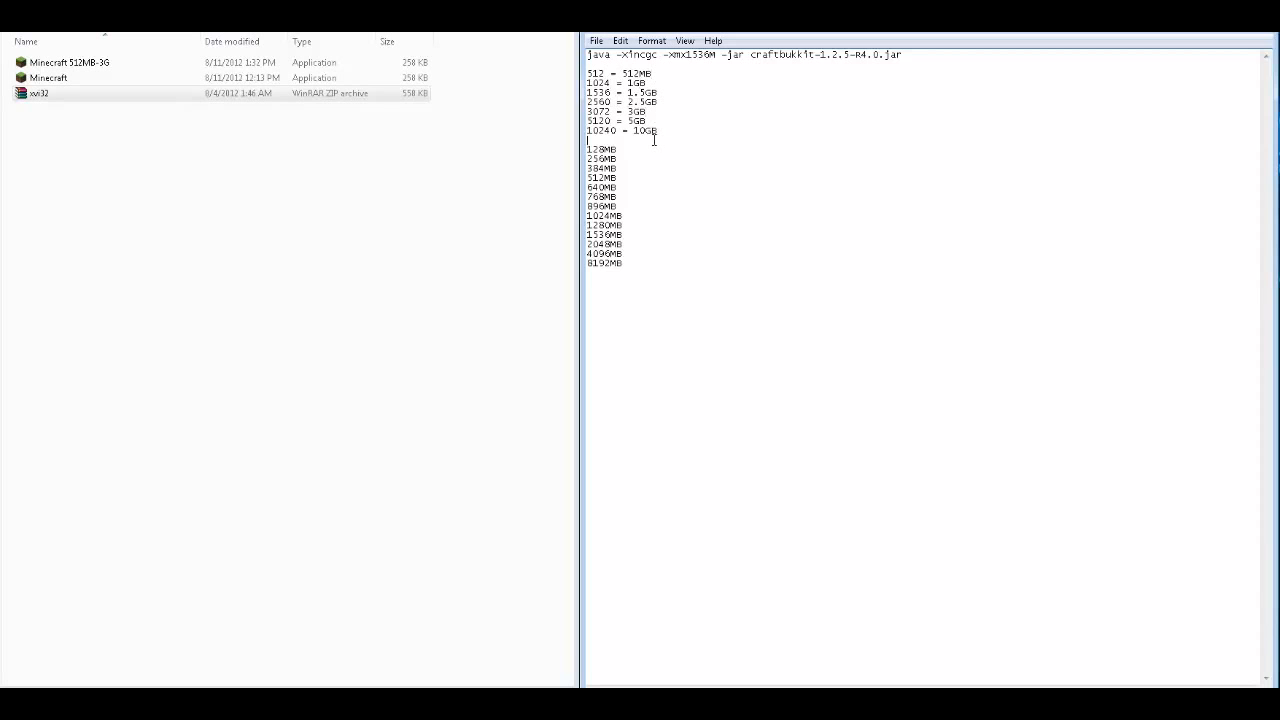
double_click(40, 93)
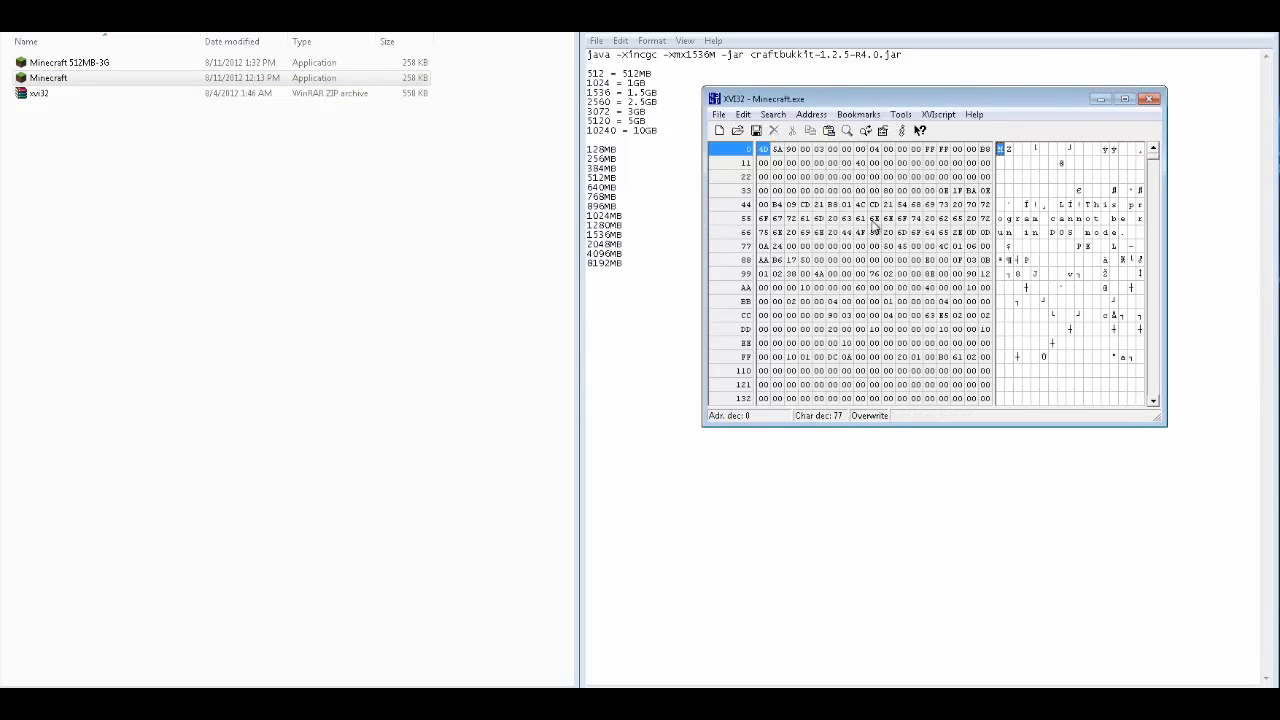
- Open Find as a text string search and enter 512
left_click(742, 114)
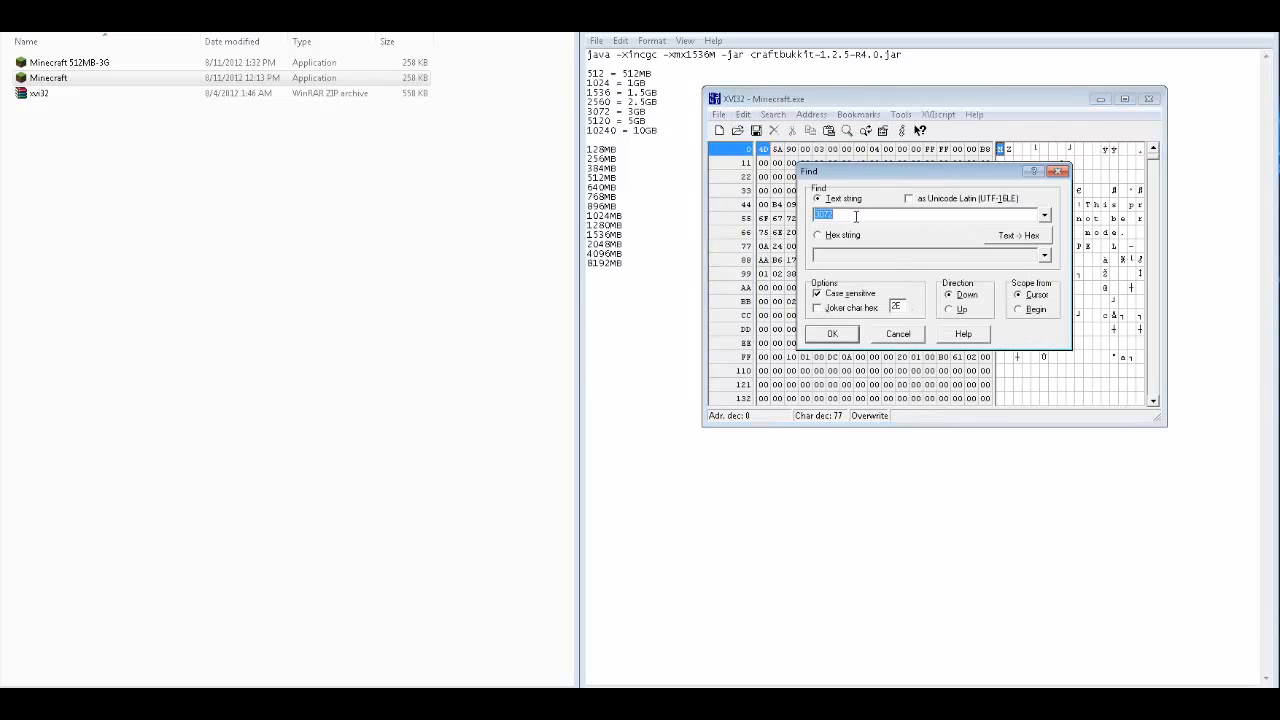
type("512")
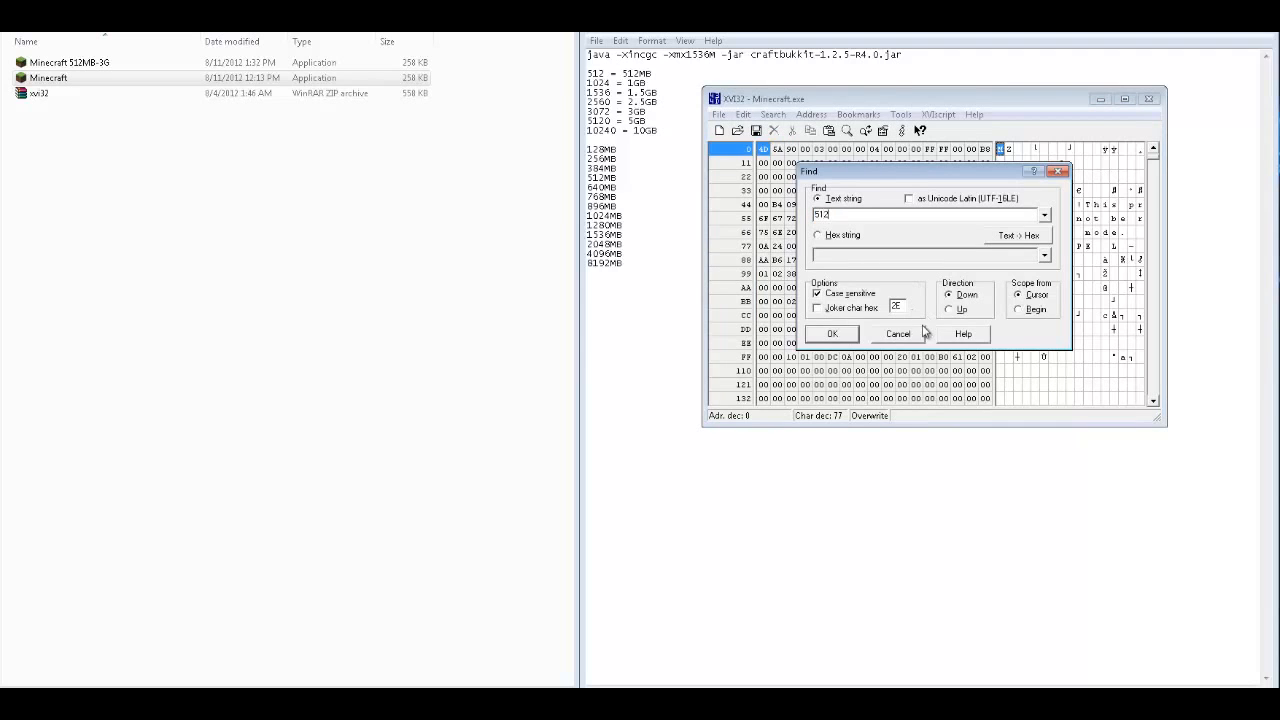
- Run the search for 512 to find the memory values in Minecraft.exe
left_click(831, 333)
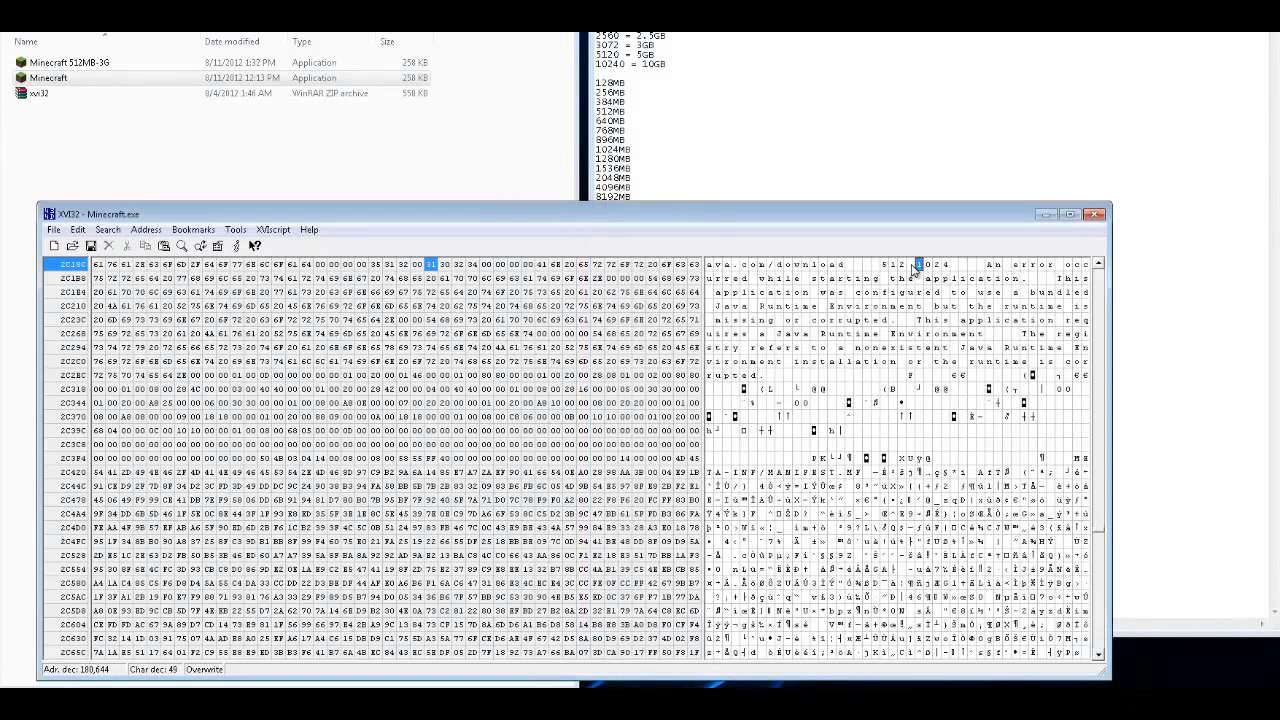
mouse_move(935, 265)
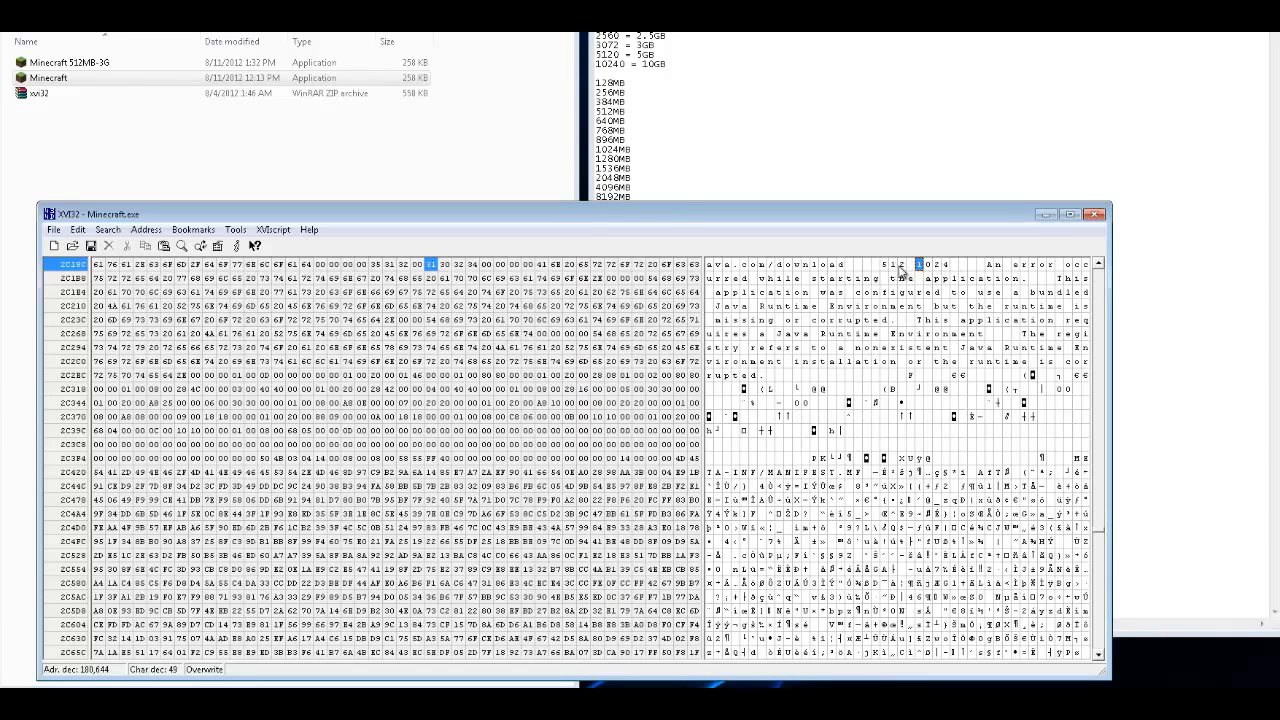
mouse_move(925, 274)
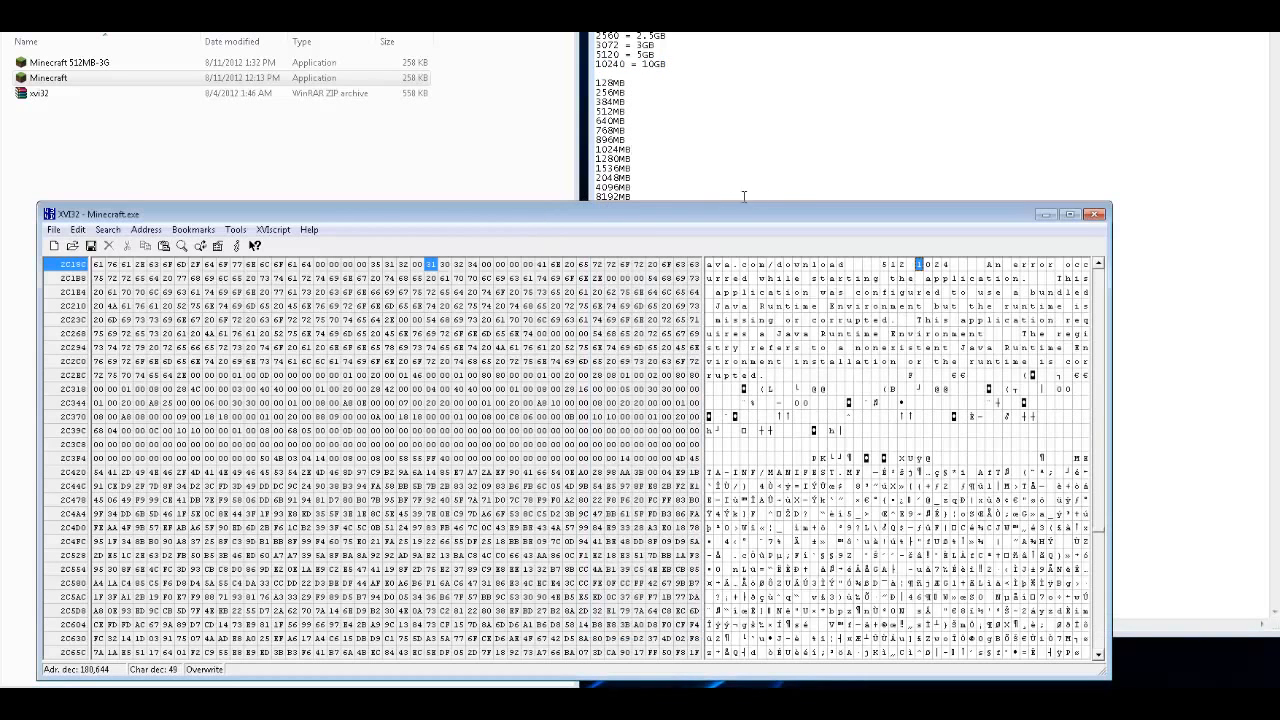
mouse_move(945, 271)
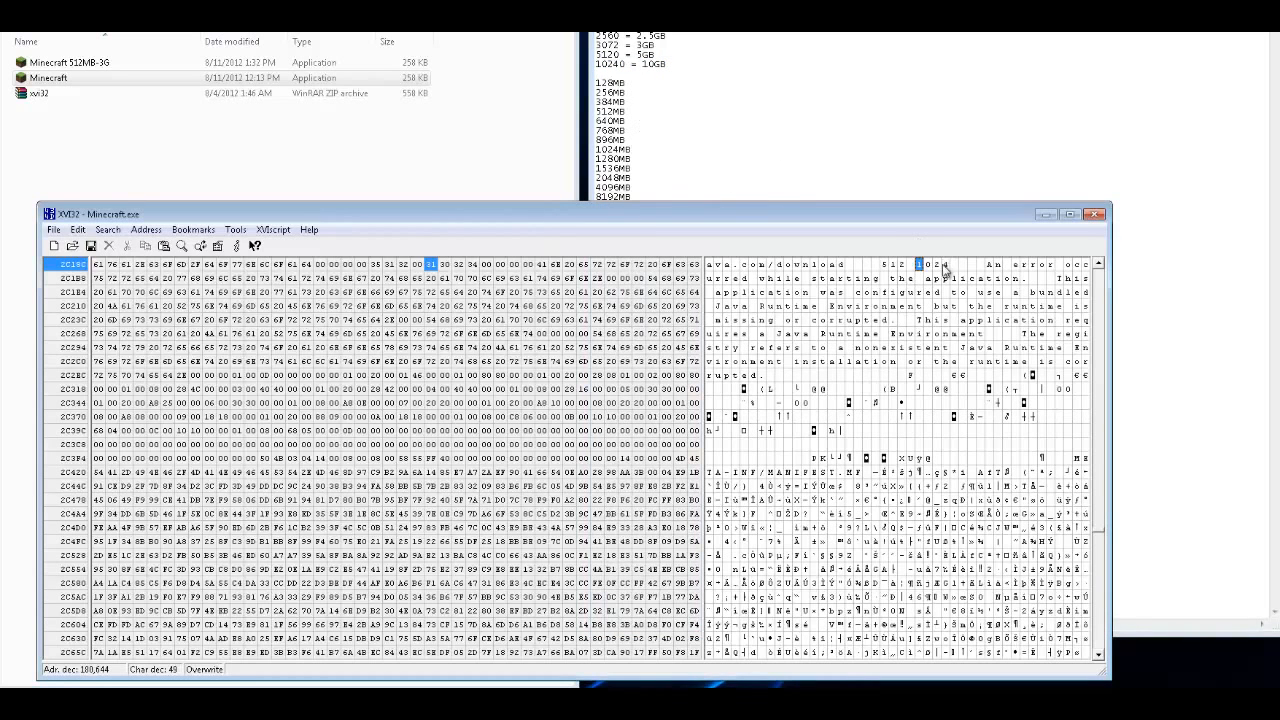
mouse_move(782, 179)
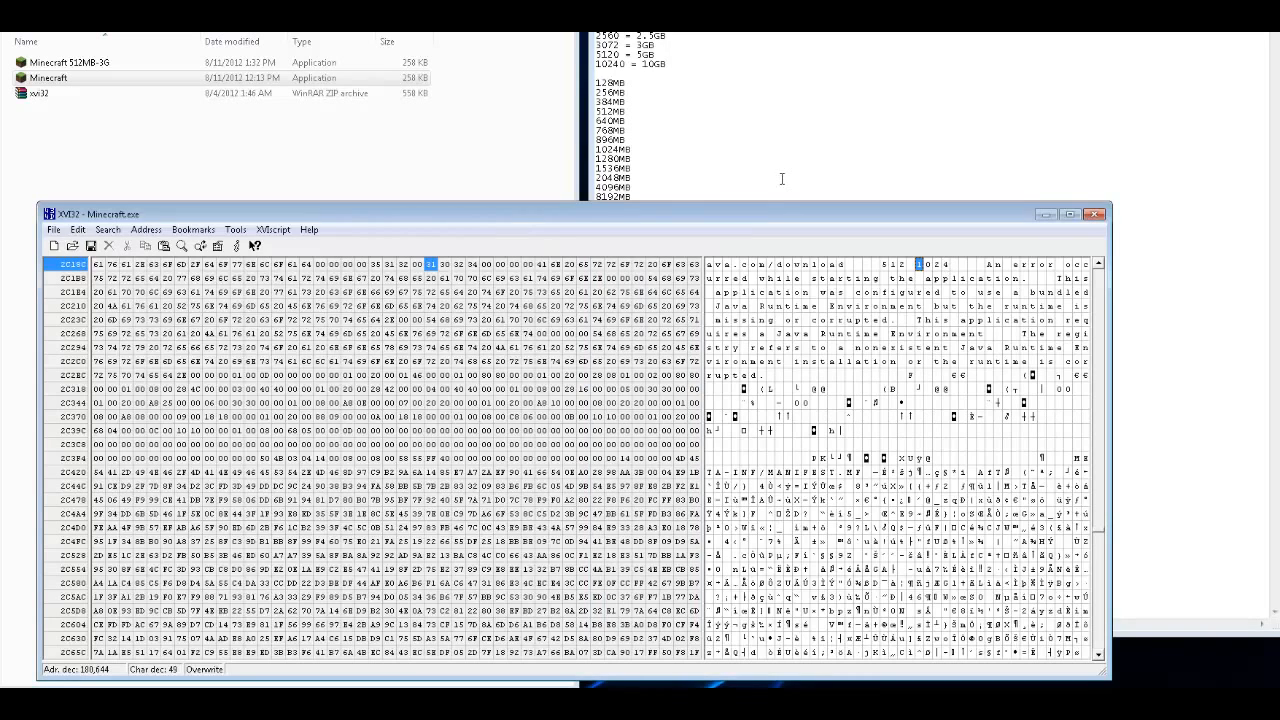
mouse_move(643, 232)
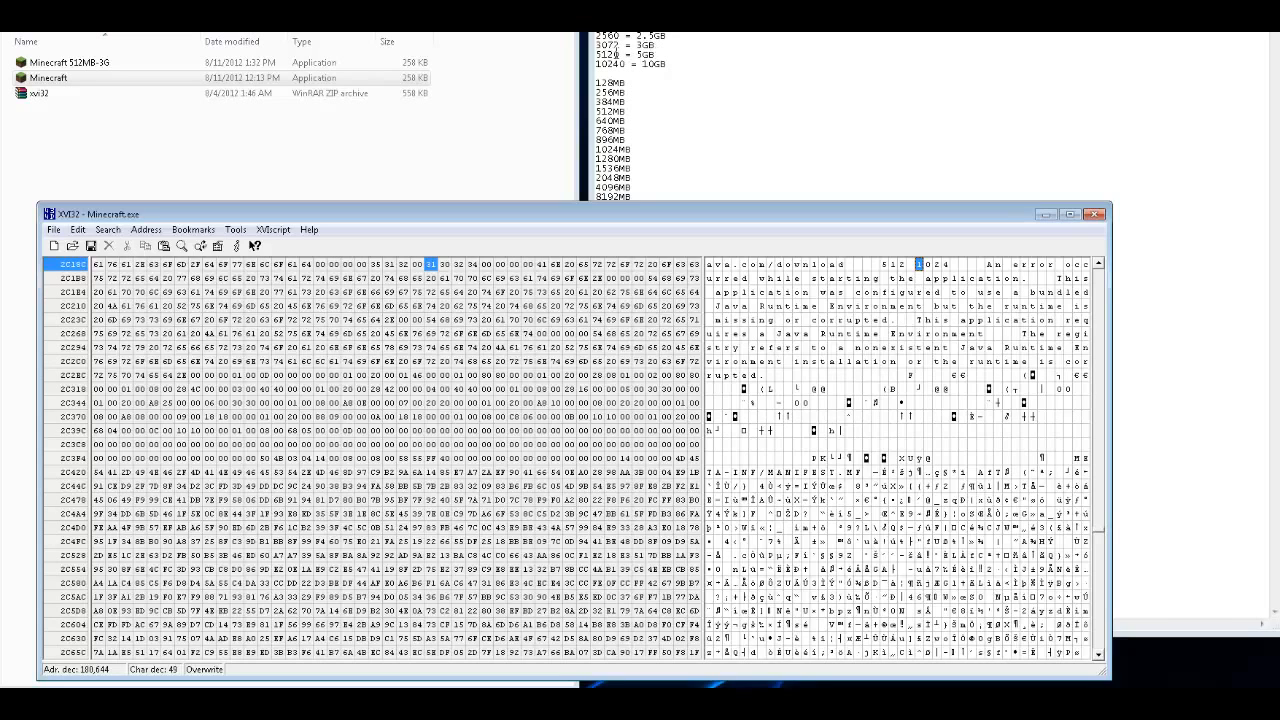
mouse_move(697, 117)
type("5")
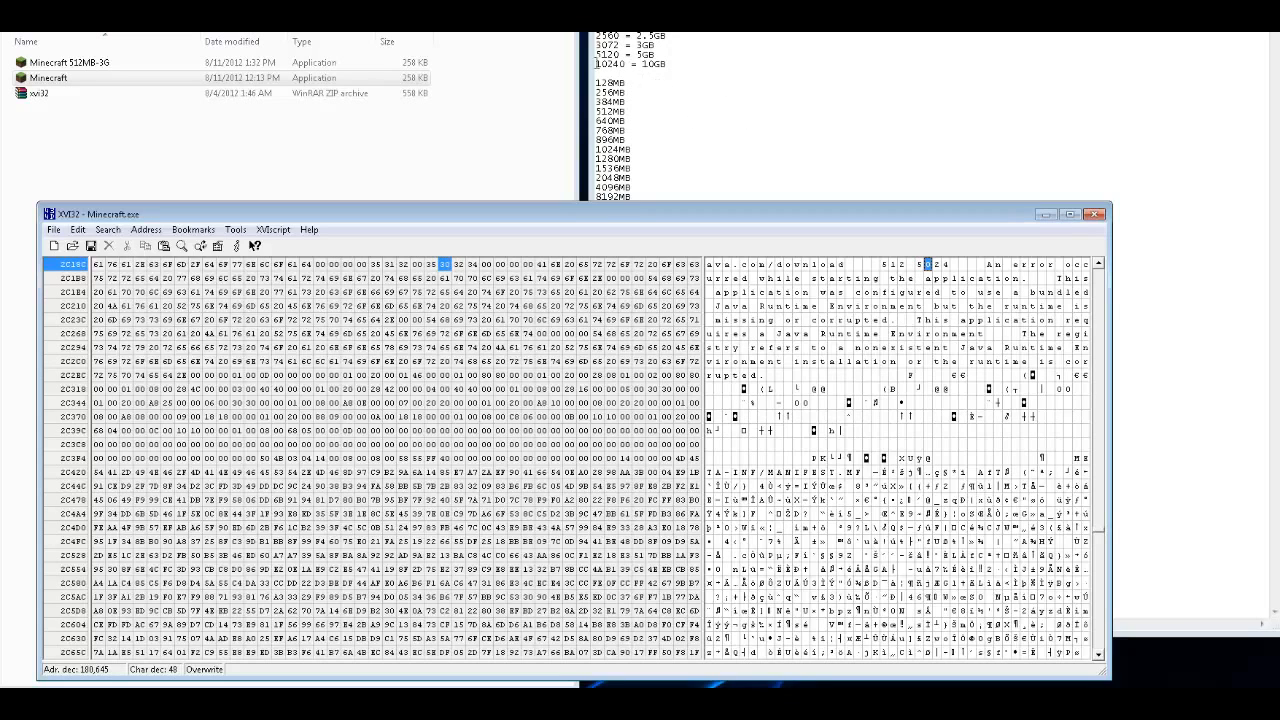
mouse_move(630, 70)
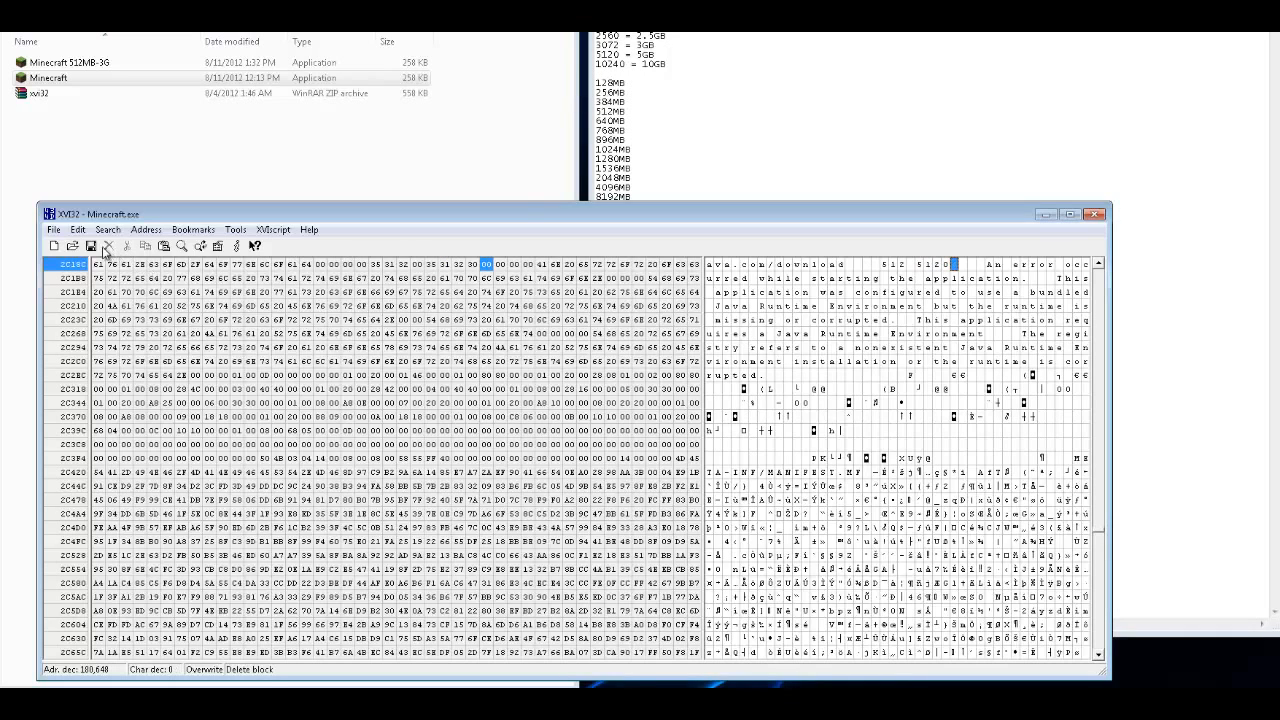
- Save Minecraft.exe with 1024 overwritten as 5120
left_click(92, 246)
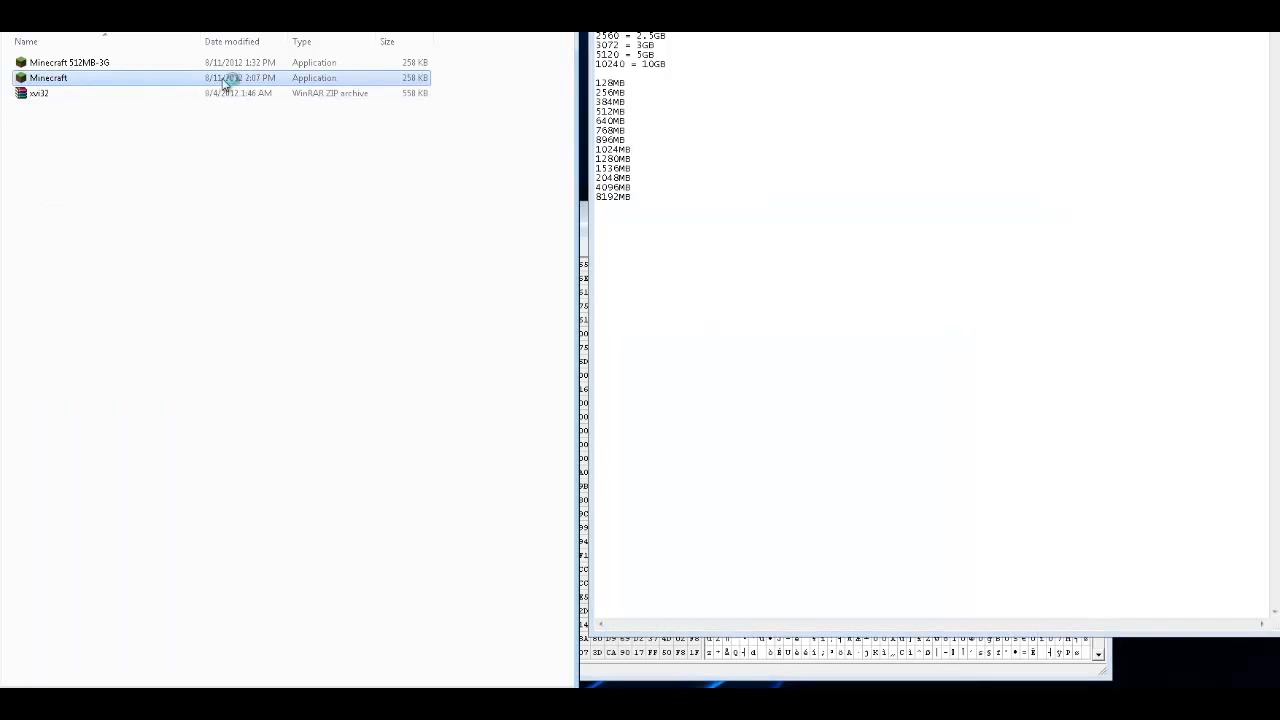
- Run the patched Minecraft.exe, log in, and enlarge the game window
double_click(48, 78)
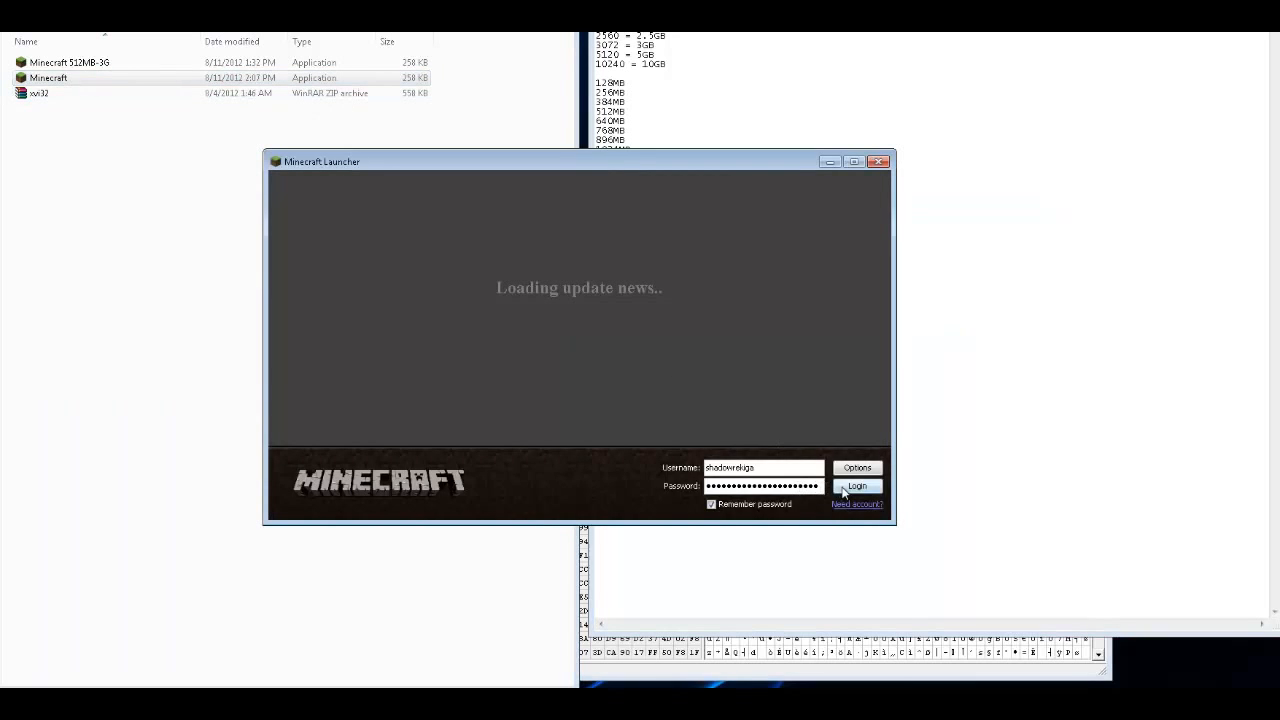
left_click(857, 486)
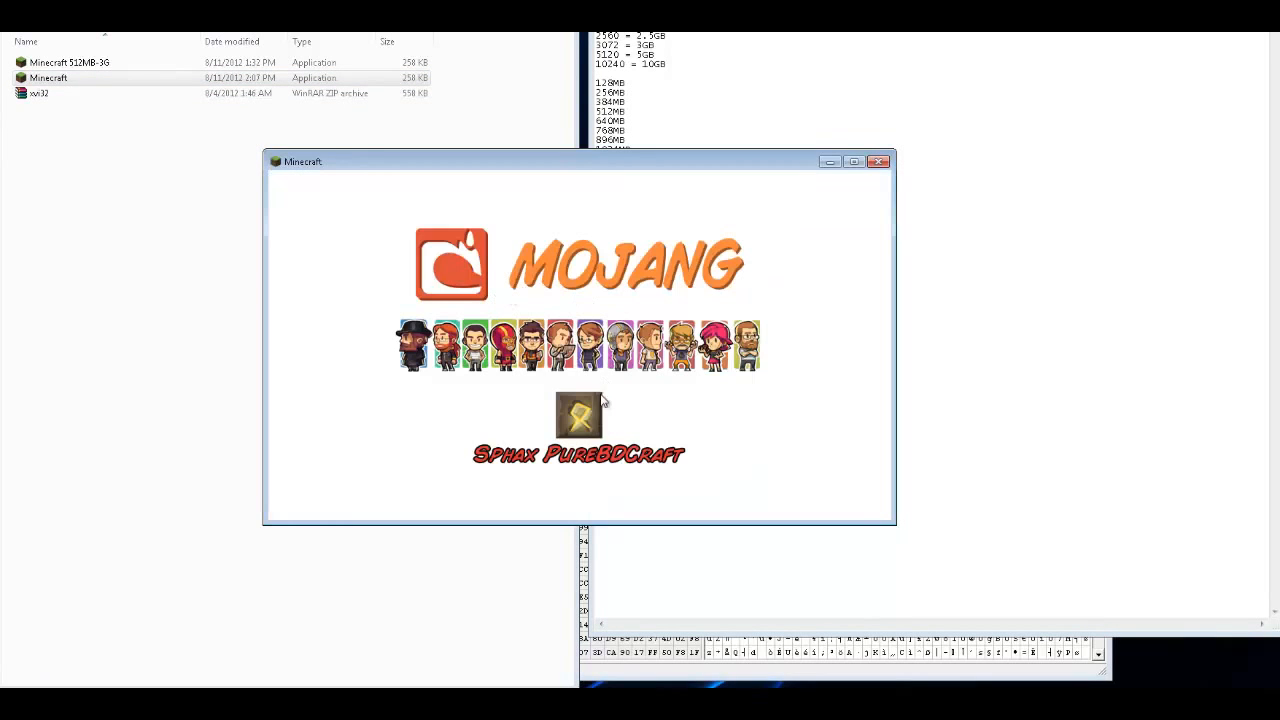
mouse_move(550, 380)
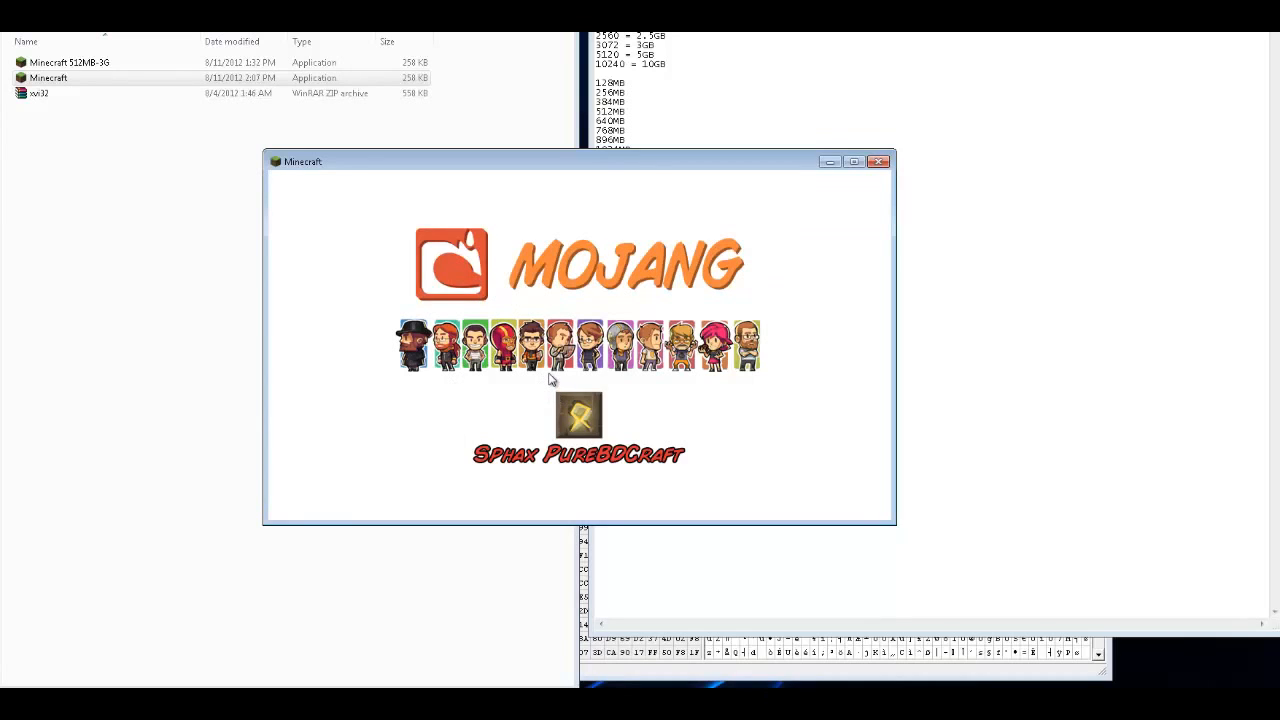
mouse_move(507, 401)
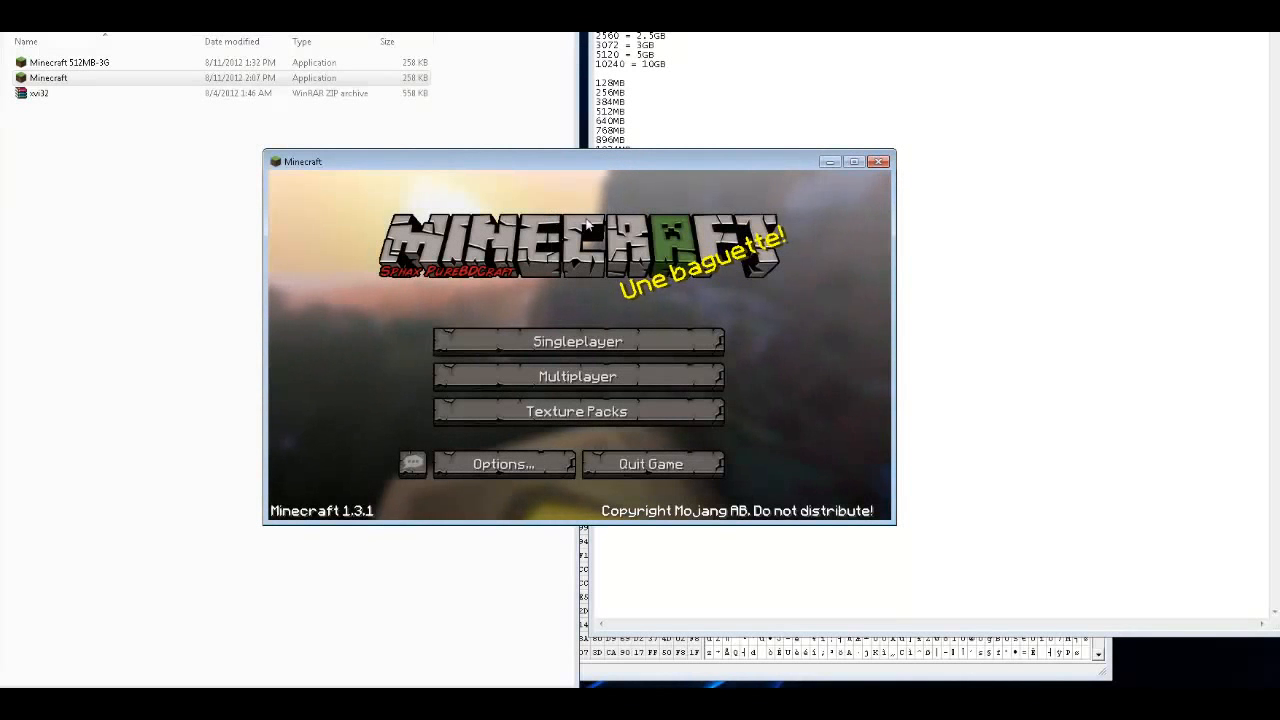
left_click_drag(580, 161, 580, 61)
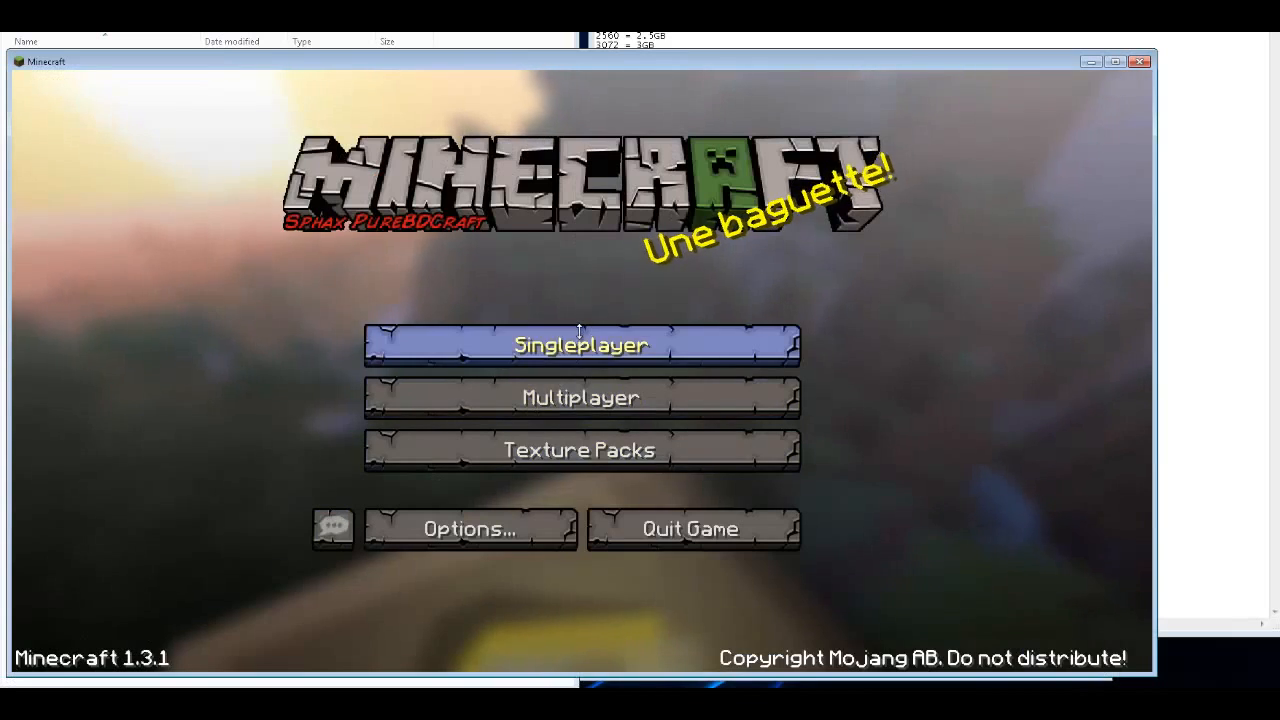
- Load a singleplayer world and show the F3 debug overlay with ~4551 MB memory
left_click(581, 344)
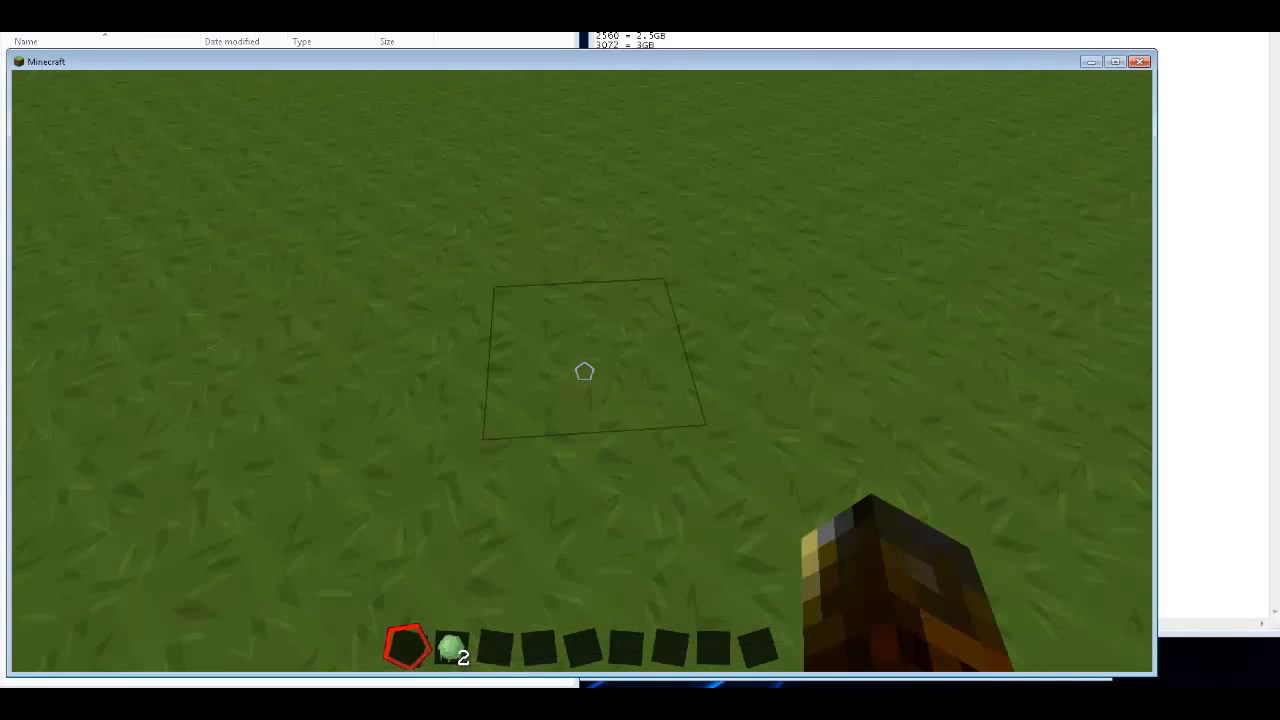
mouse_move(584, 371)
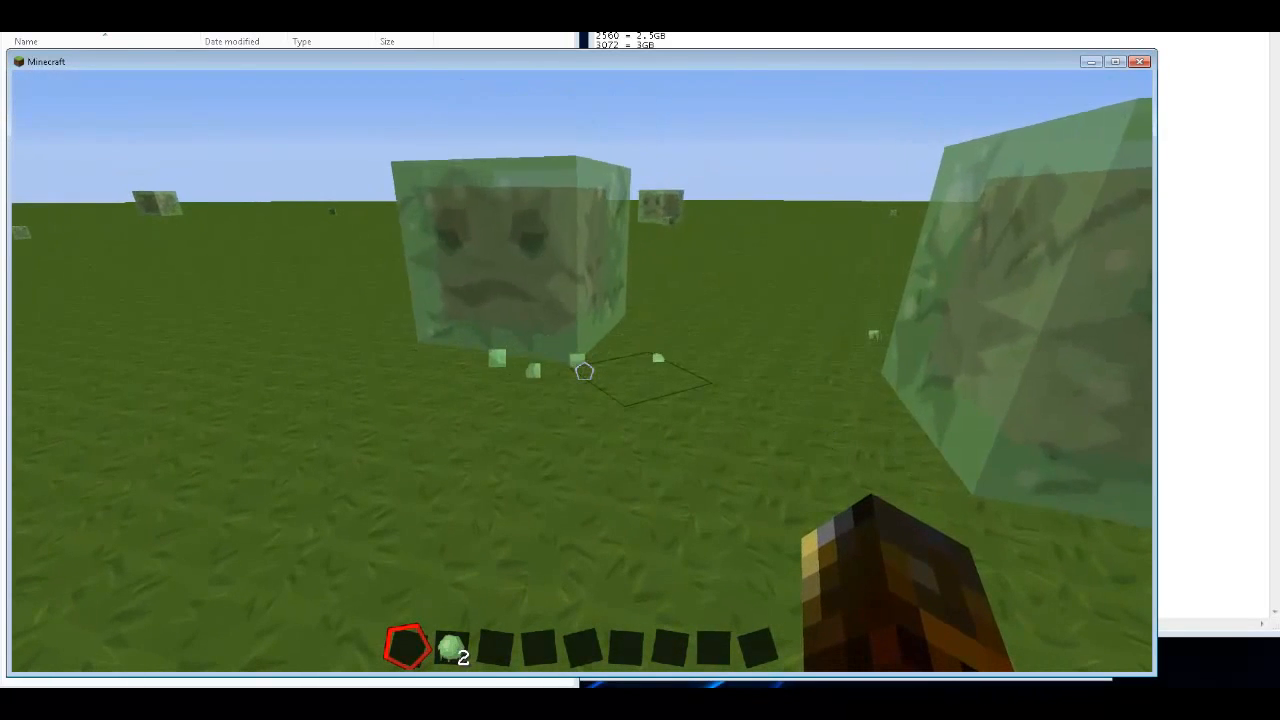
key("f3")
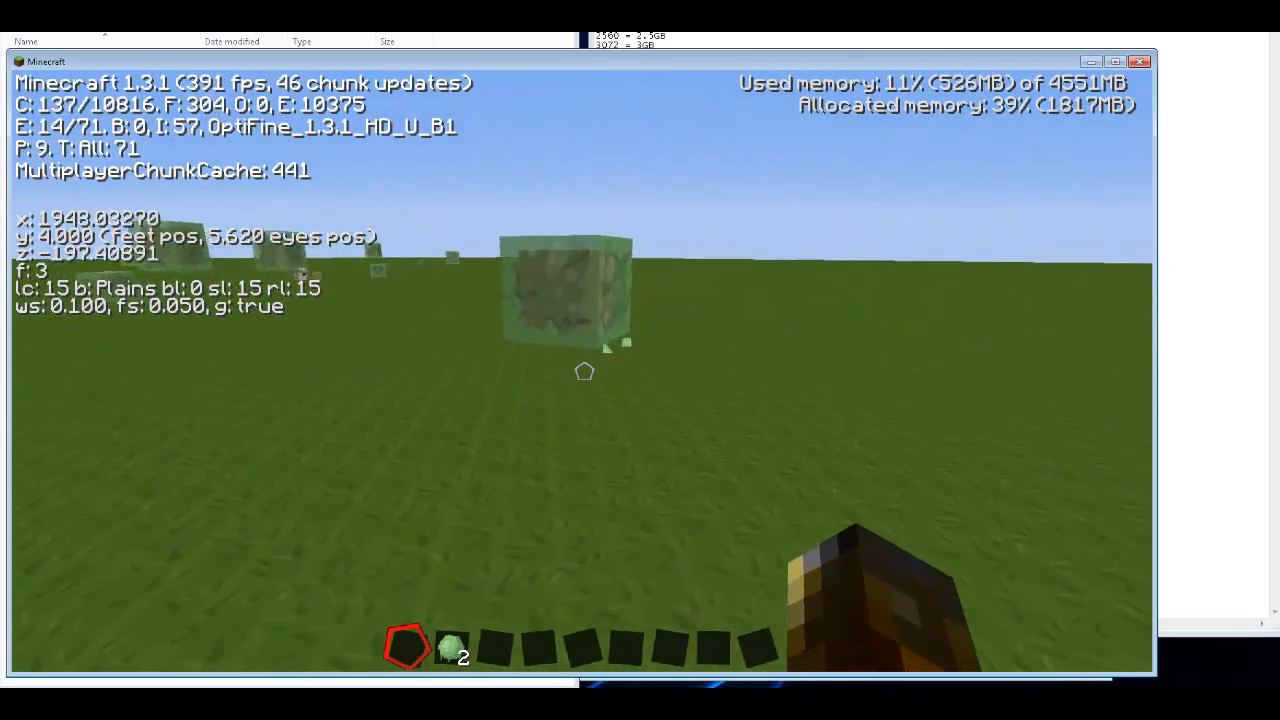
- Pause the game, then resume playing the world
key("Escape")
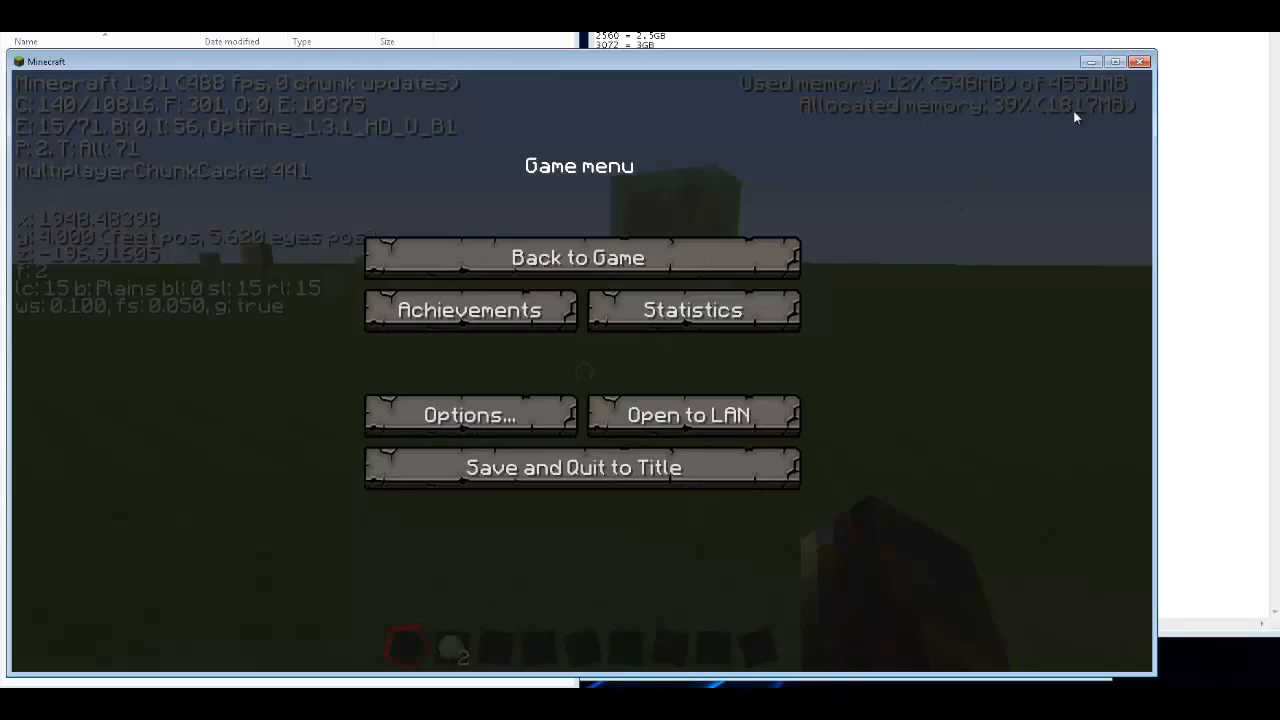
mouse_move(1060, 110)
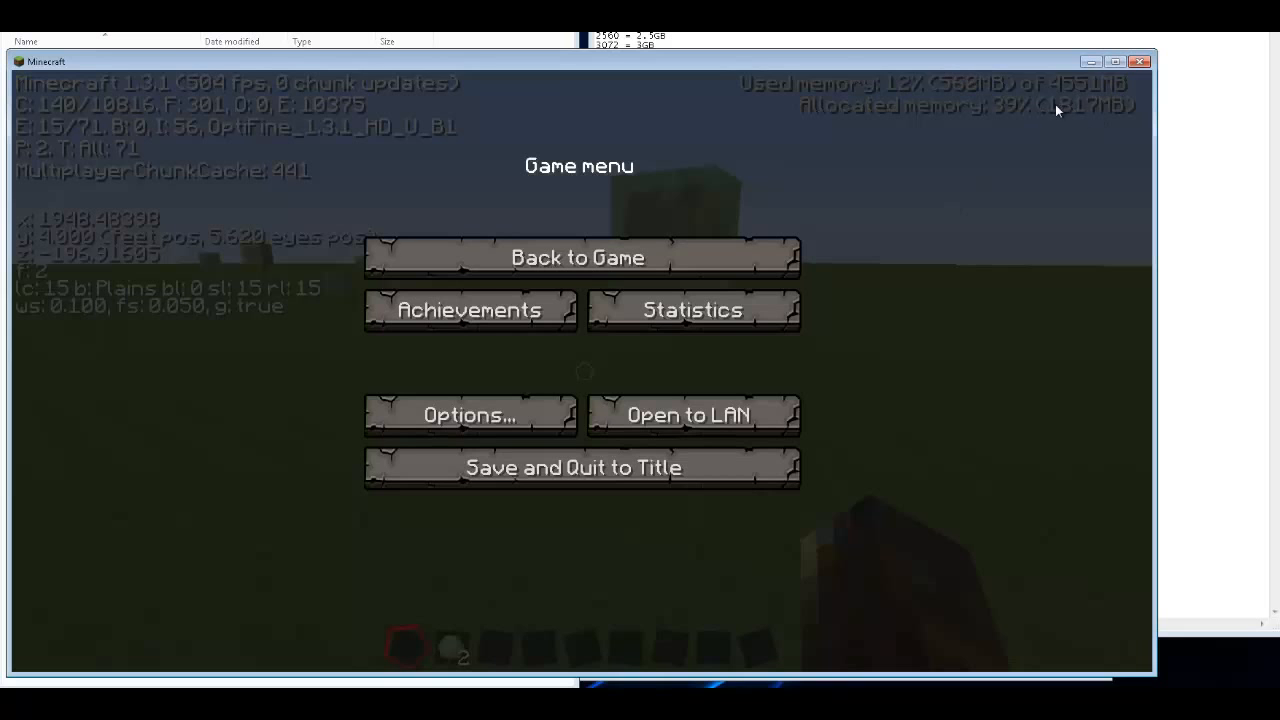
mouse_move(735, 243)
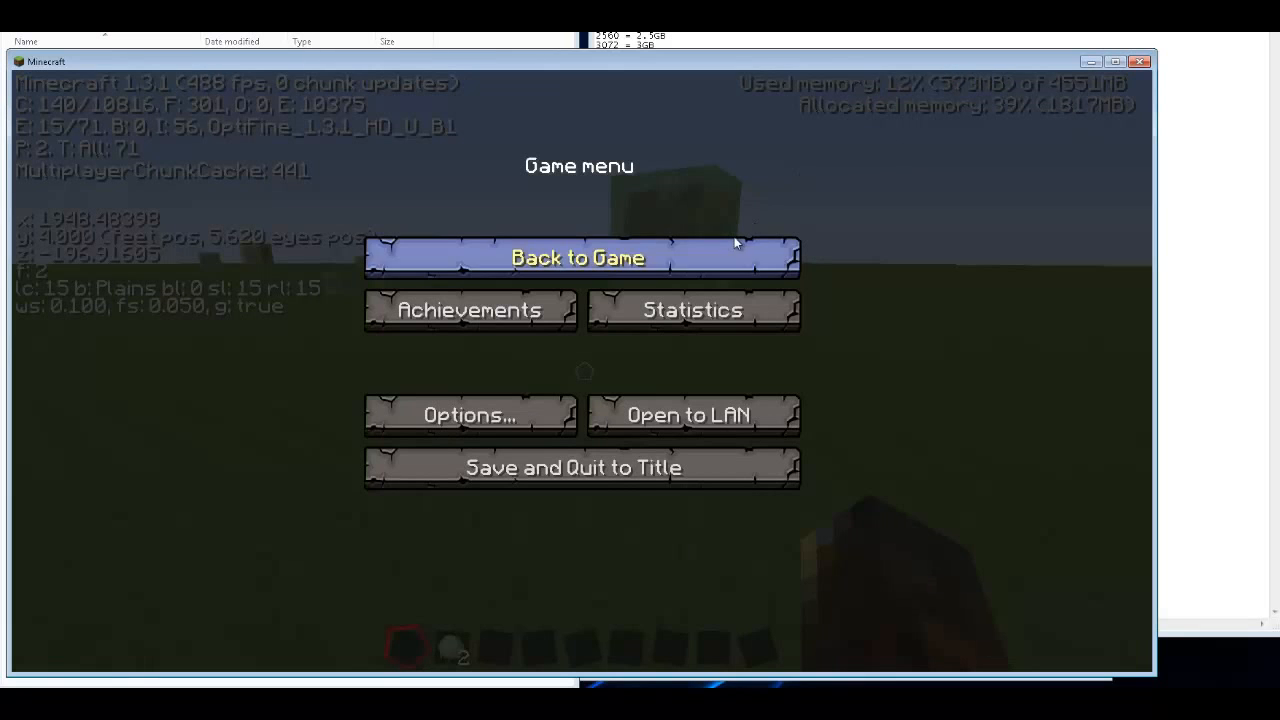
left_click(578, 257)
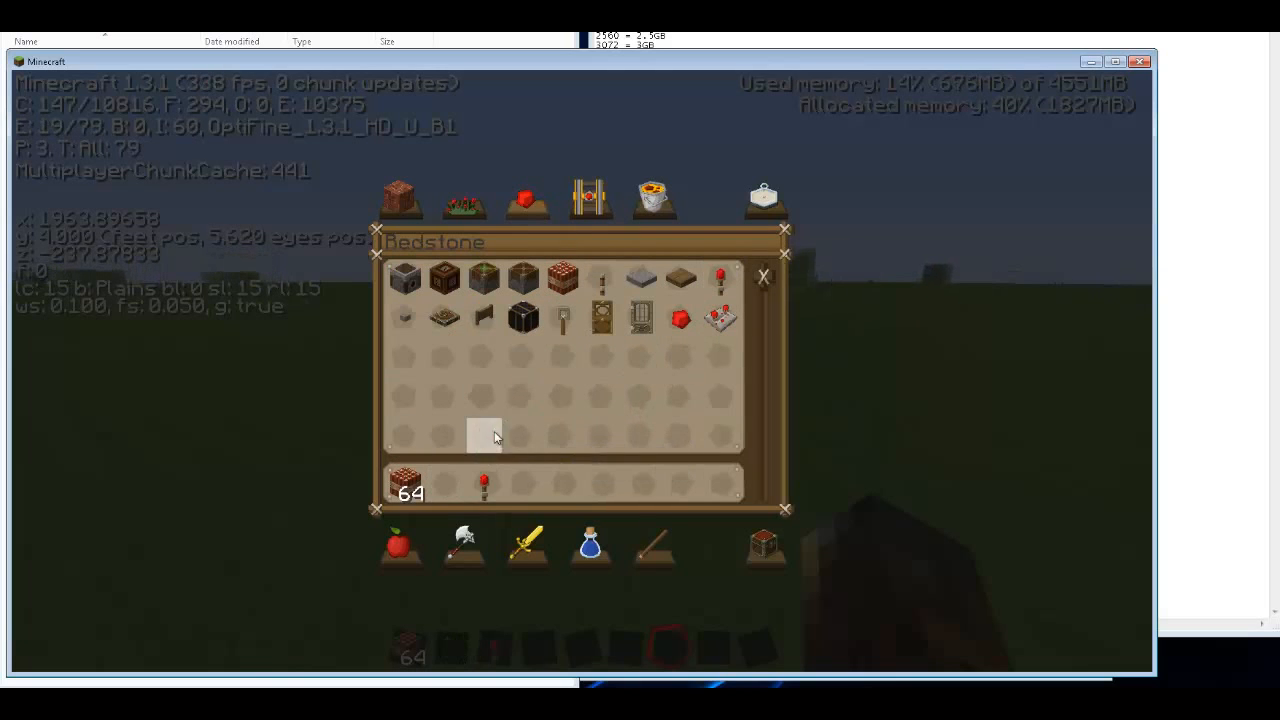
- Close the inventory and resume play with bricks and a redstone torch in the hotbar
key("Escape")
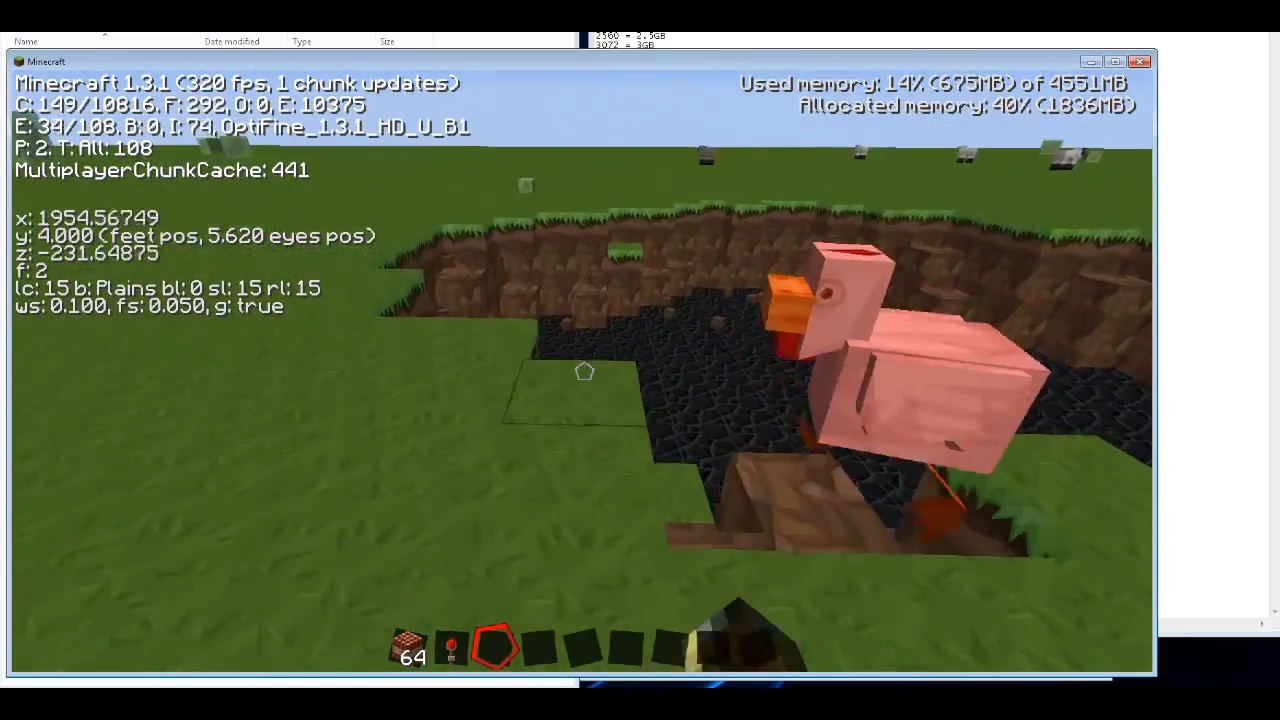
mouse_move(584, 371)
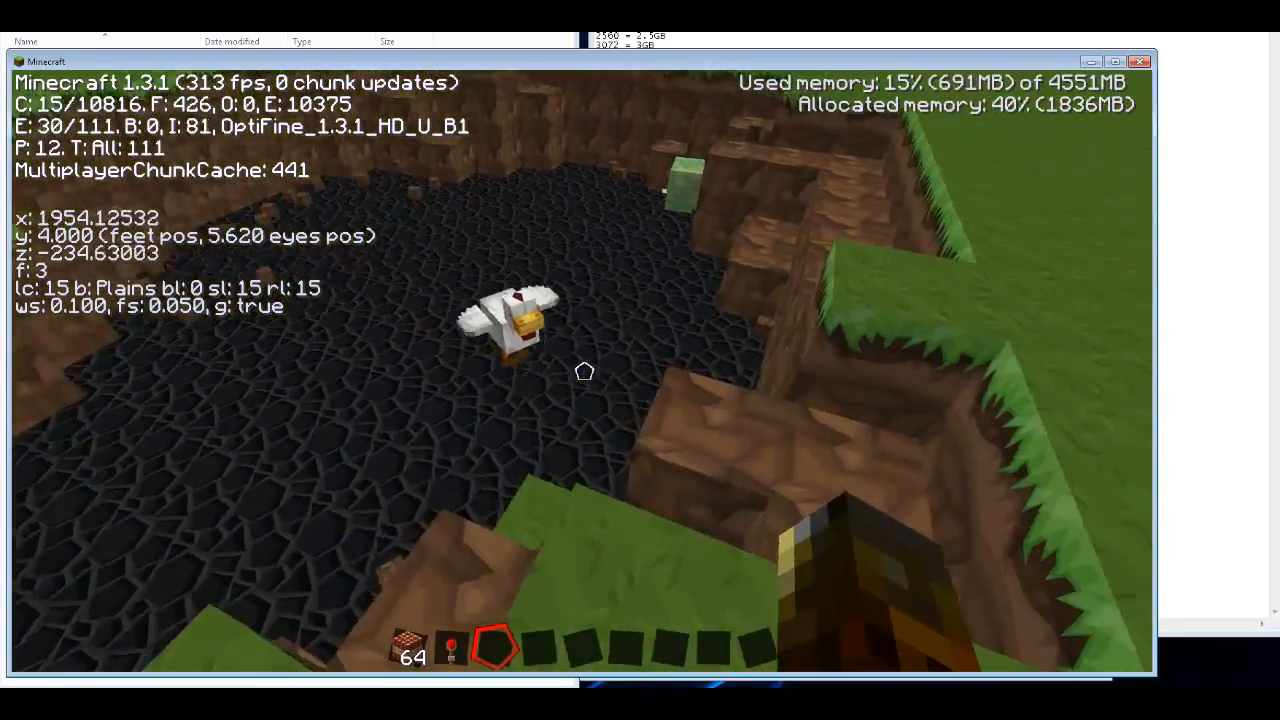